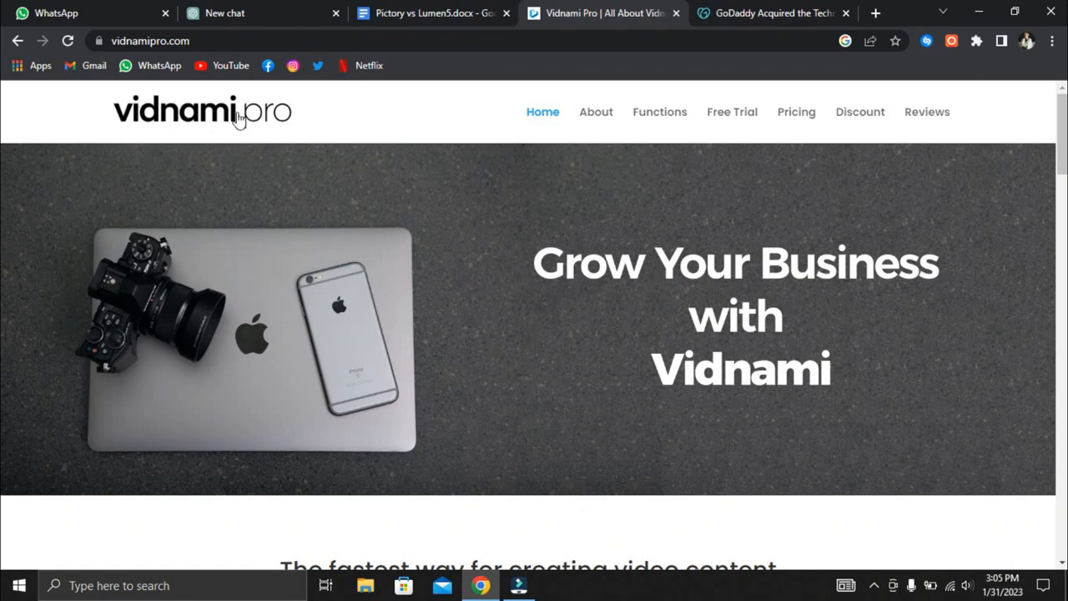
# Point out the Vidnami Pro web address, then skim the GoDaddy acquisition article
pyautogui.click(151, 40)
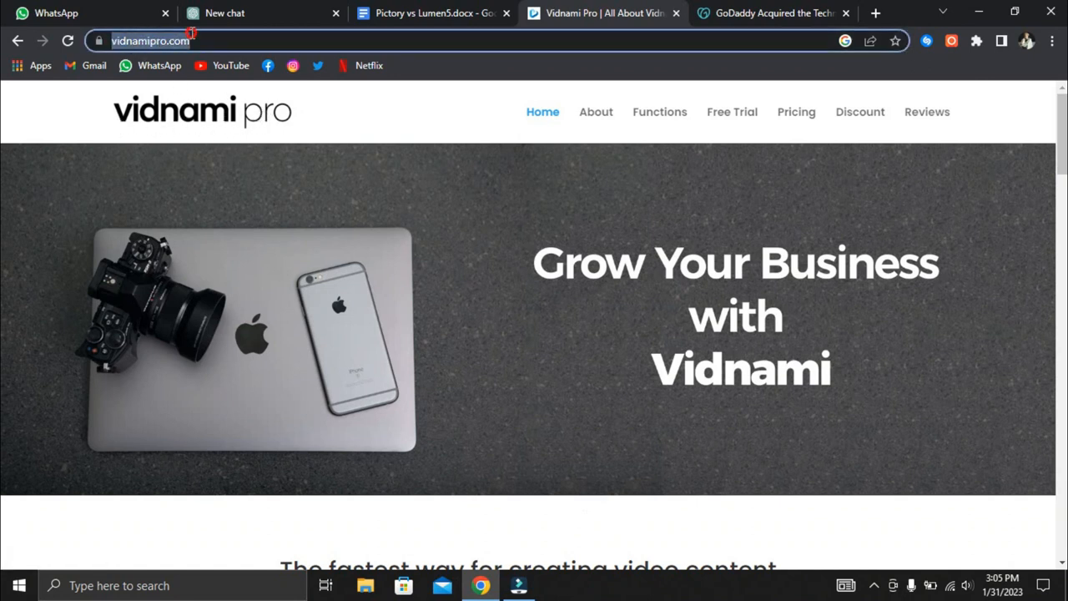
pyautogui.scroll(-3)
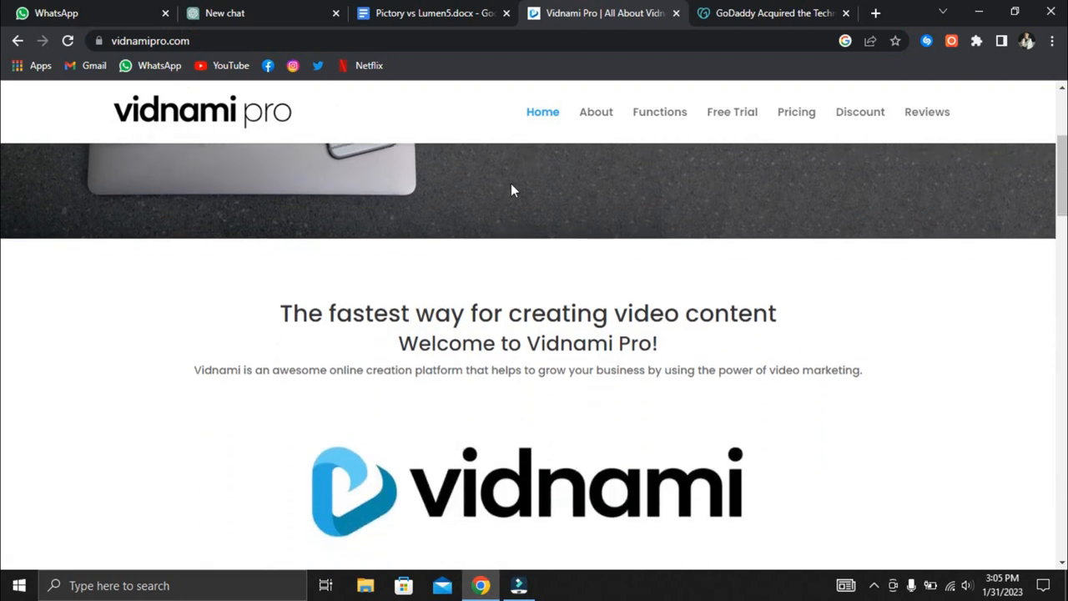
pyautogui.scroll(-3)
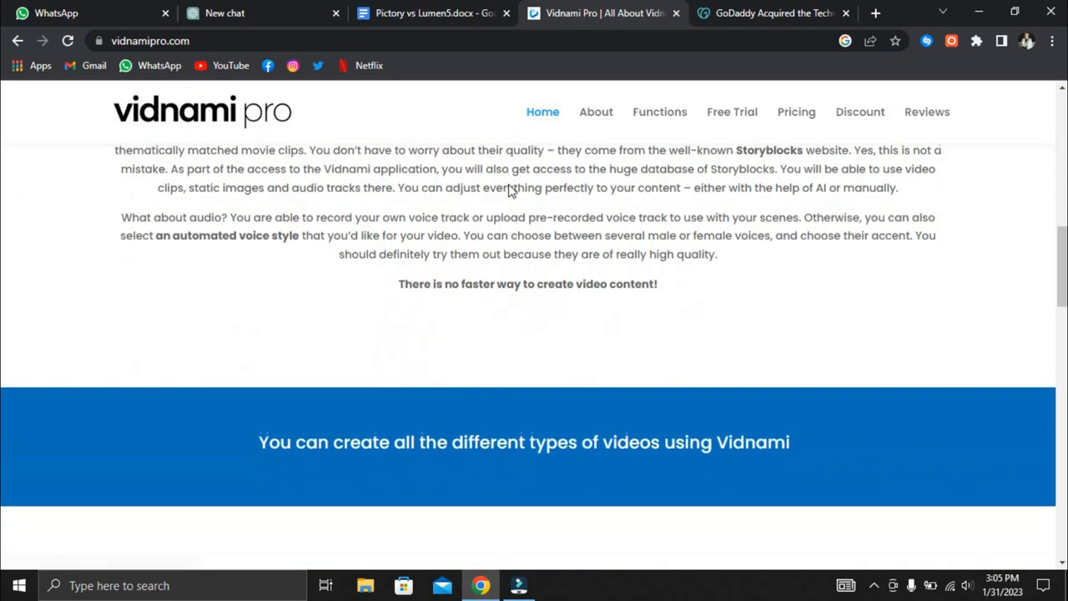
pyautogui.scroll(-3)
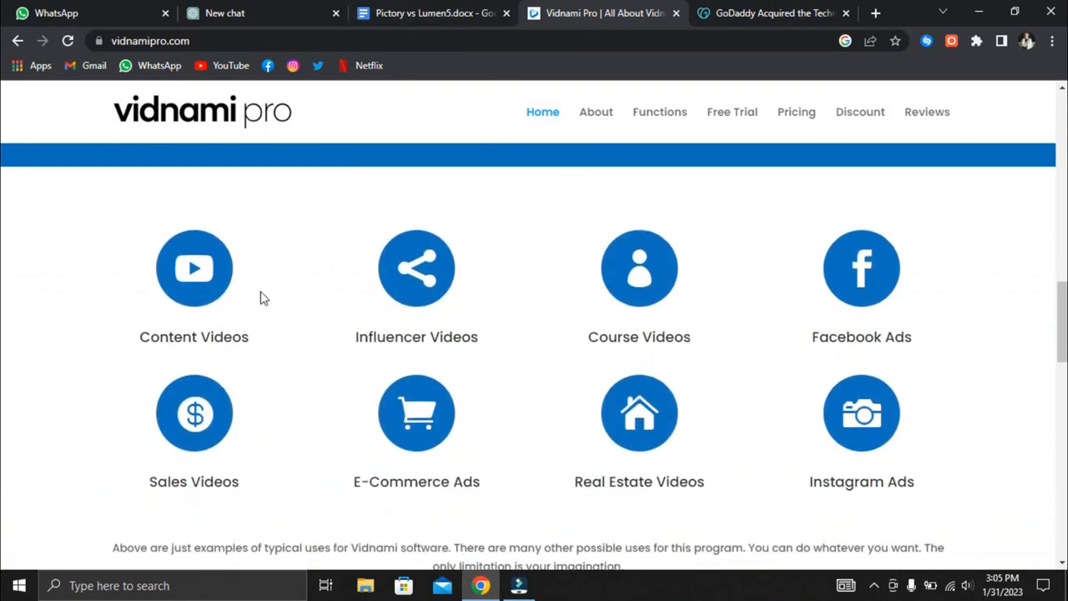
pyautogui.click(772, 14)
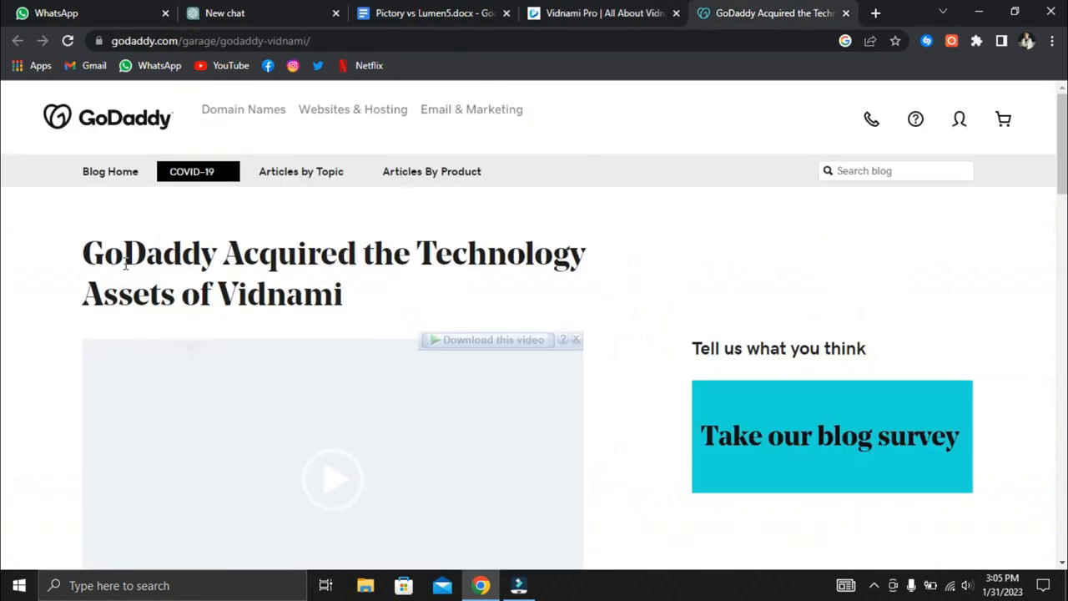
pyautogui.moveTo(575, 183)
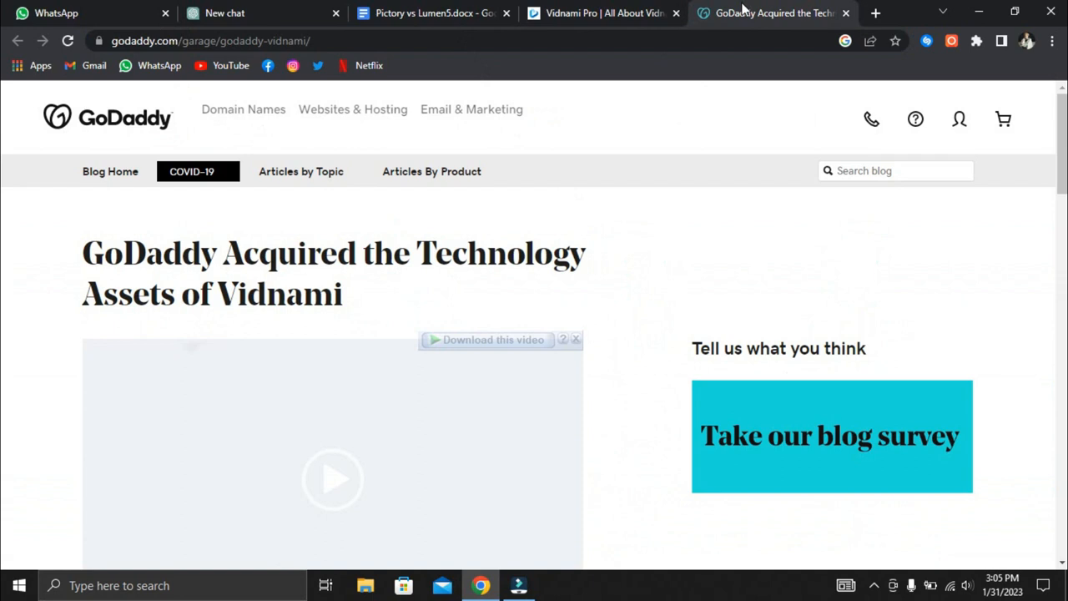
pyautogui.scroll(-3)
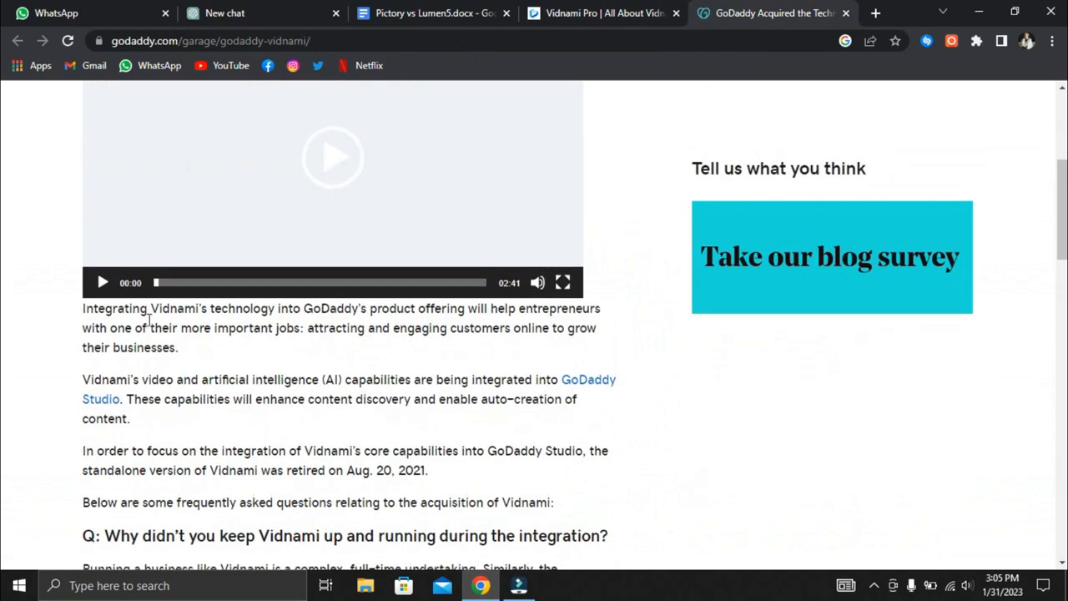
pyautogui.click(602, 13)
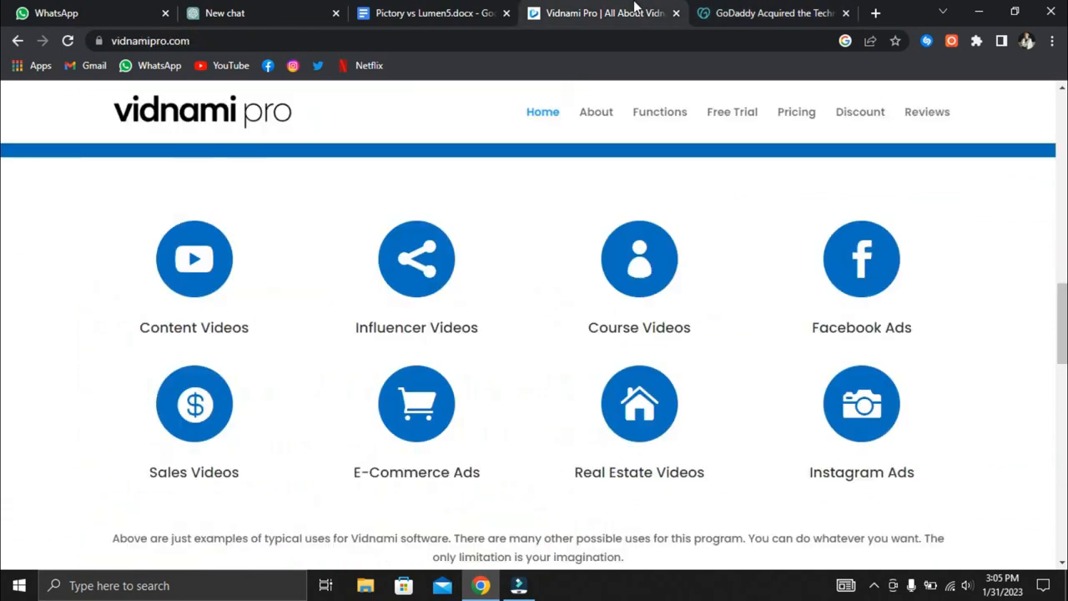
# Browse the Vidnami Pro functions page
pyautogui.click(659, 111)
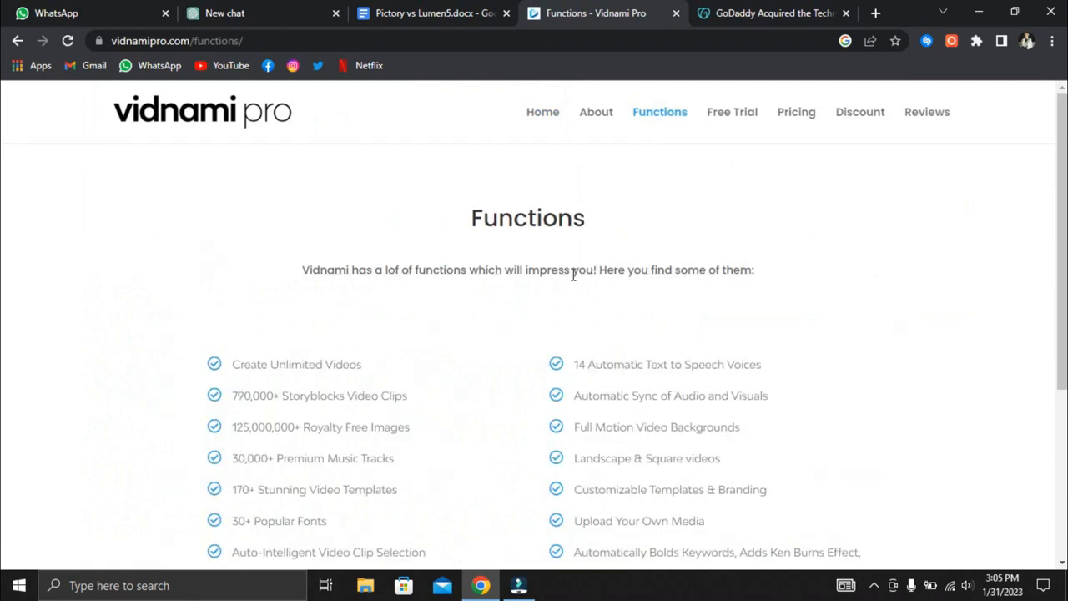
pyautogui.scroll(-3)
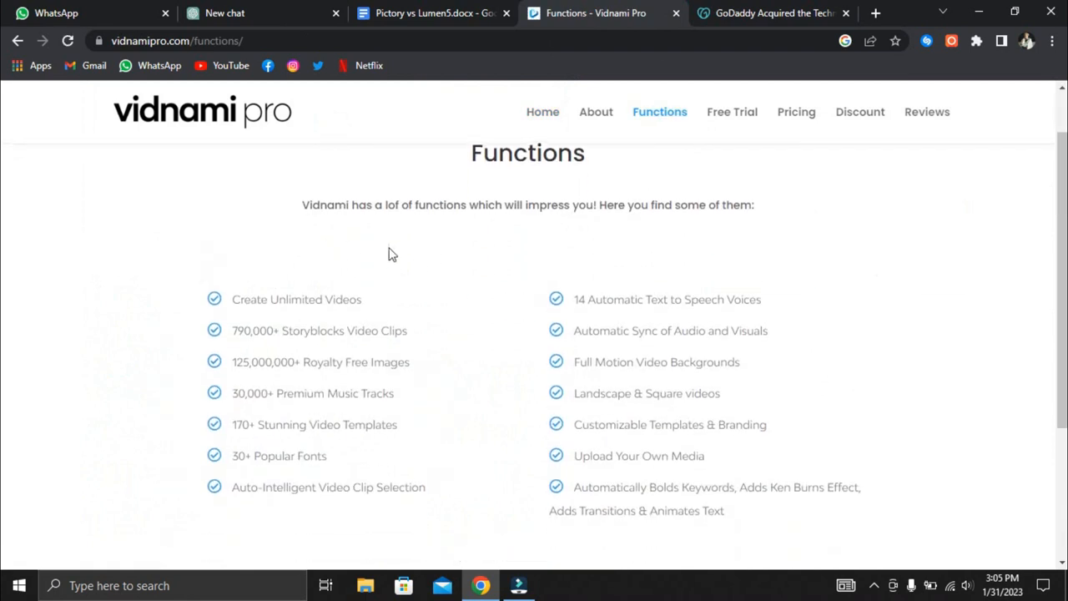
pyautogui.scroll(-3)
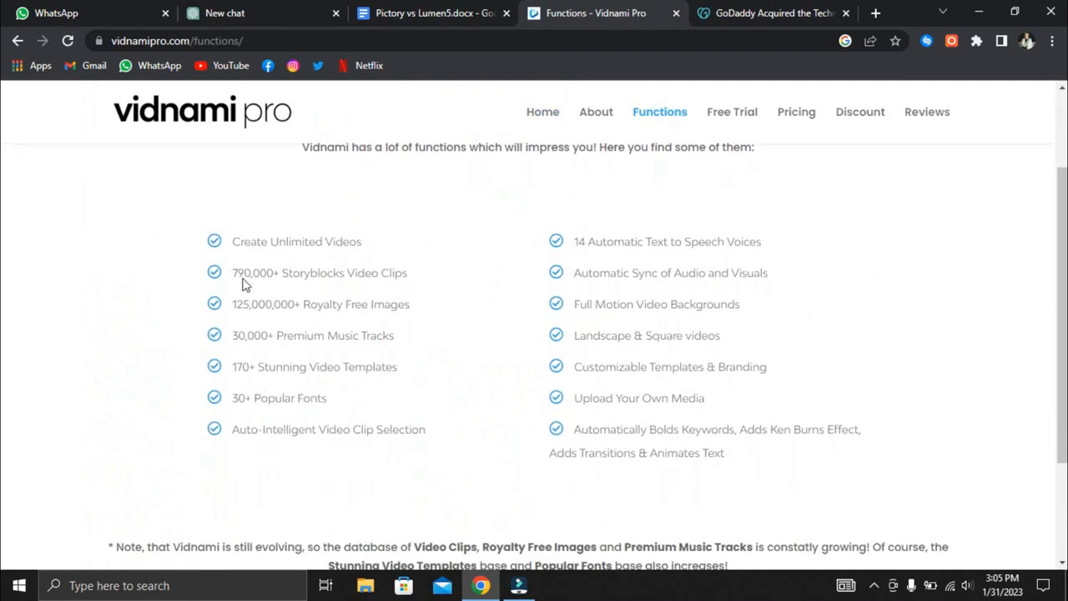
pyautogui.moveTo(334, 324)
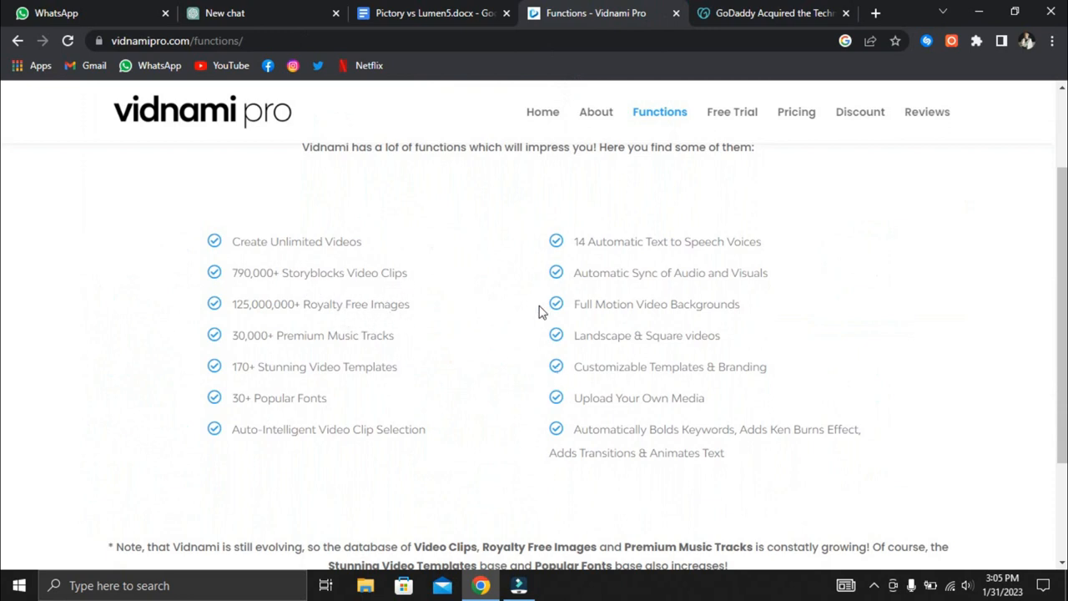
pyautogui.scroll(-3)
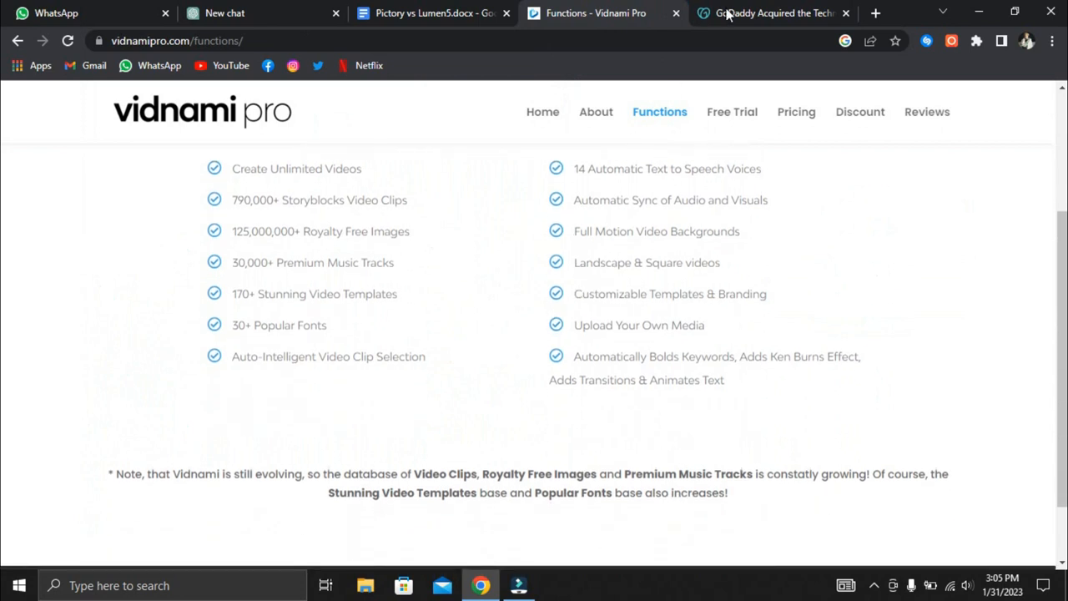
# Recheck the GoDaddy article, then read the Vidnami customer reviews page
pyautogui.click(772, 12)
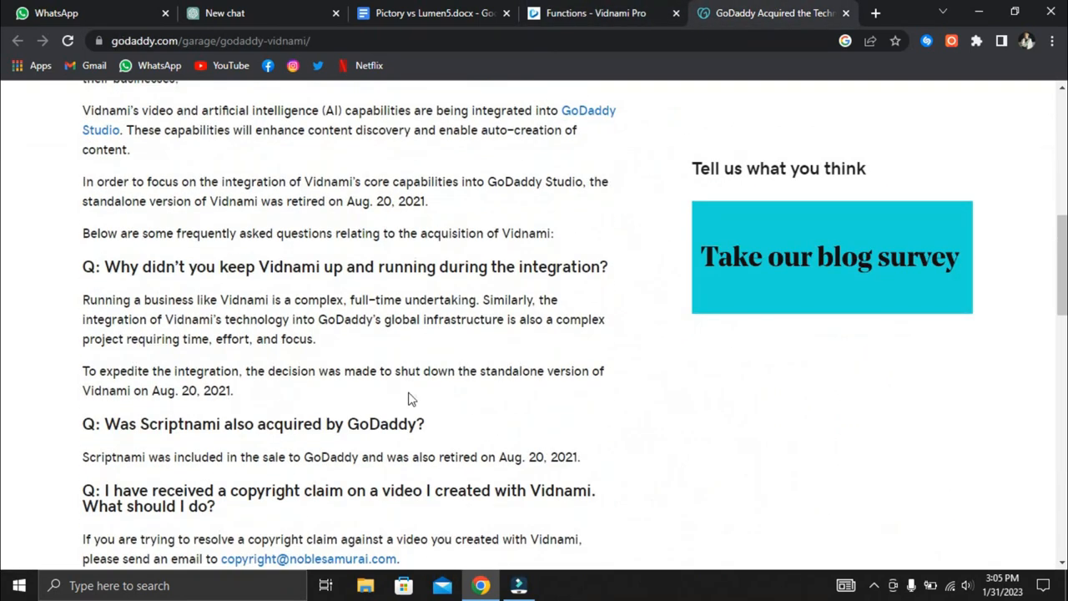
pyautogui.scroll(-3)
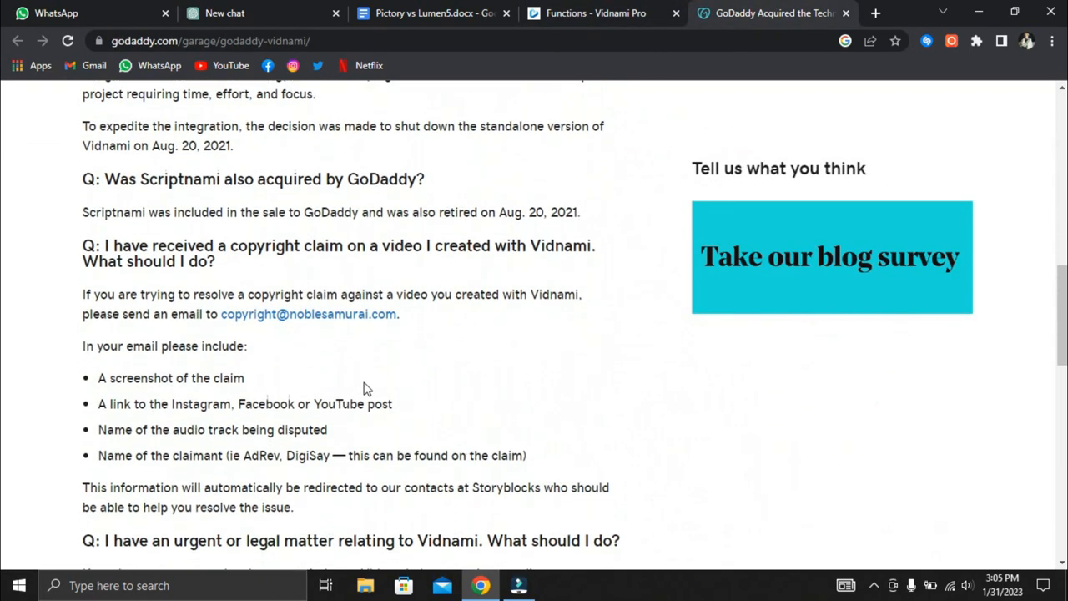
pyautogui.scroll(-3)
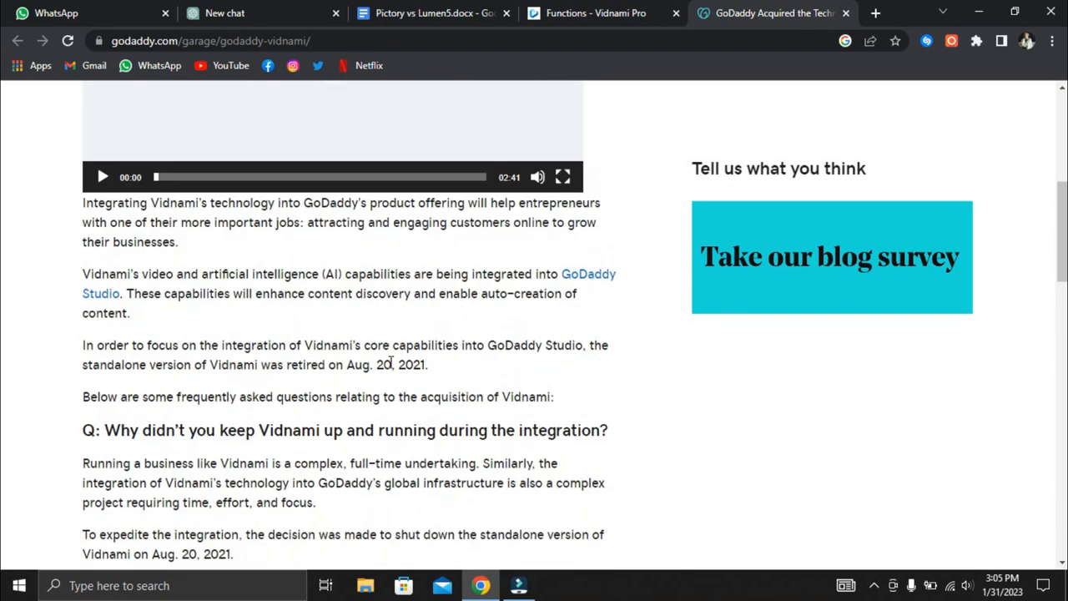
pyautogui.click(596, 13)
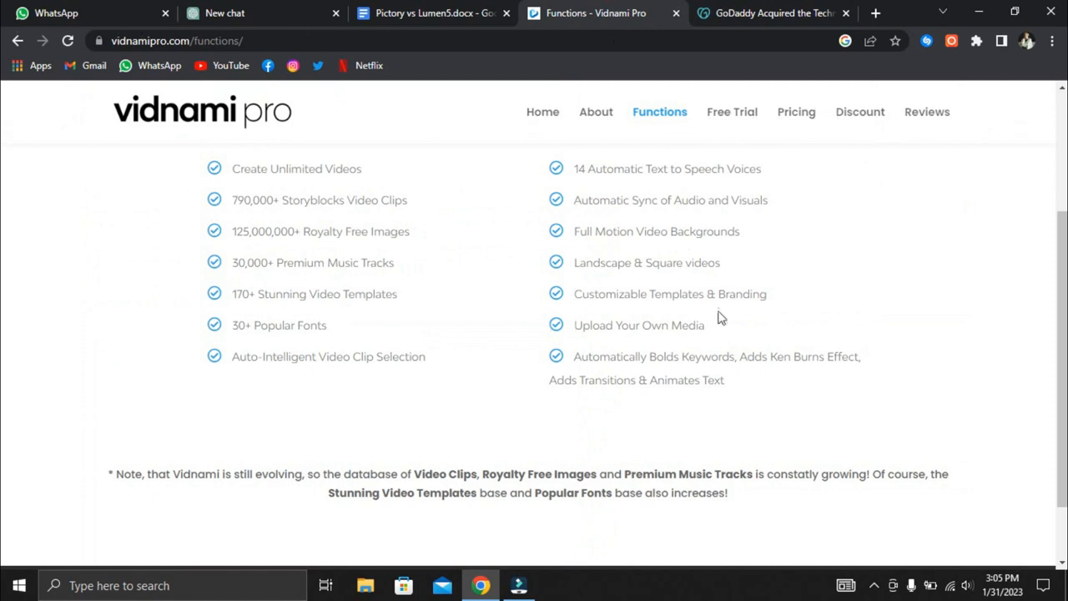
pyautogui.scroll(3)
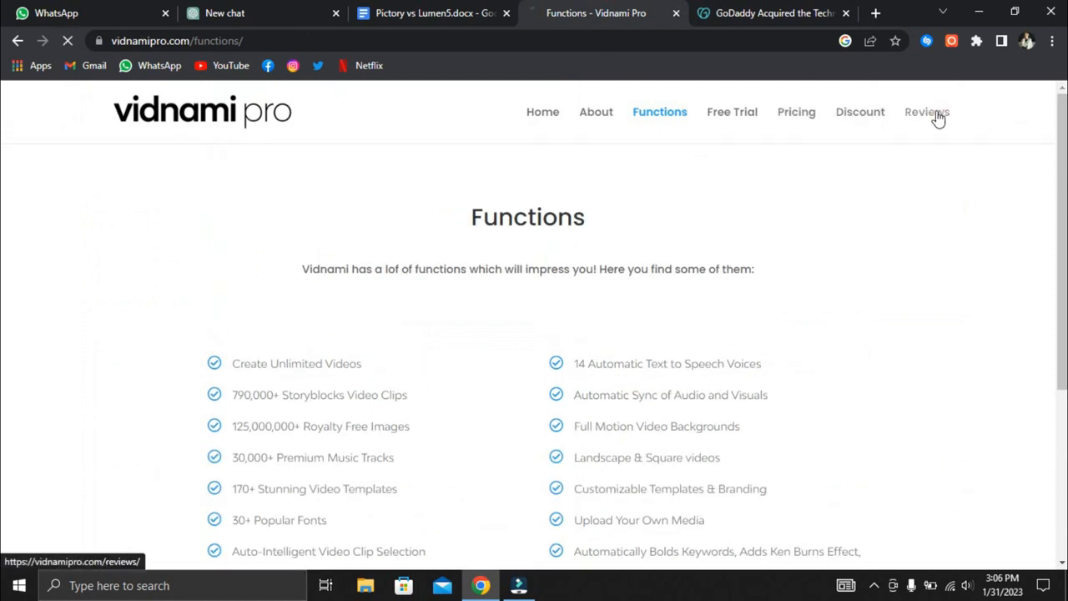
pyautogui.click(927, 111)
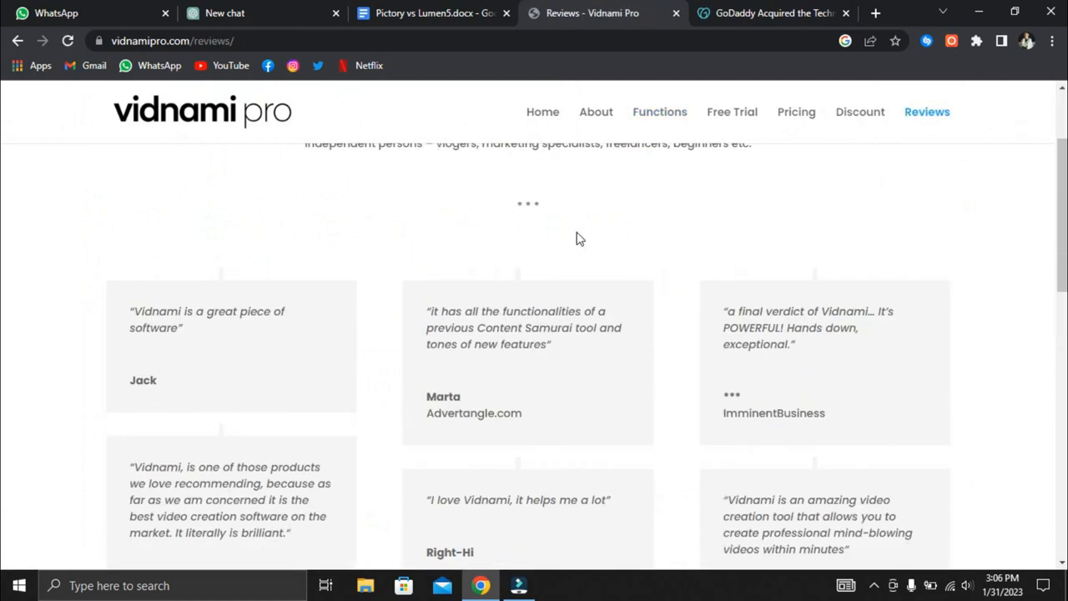
pyautogui.scroll(-3)
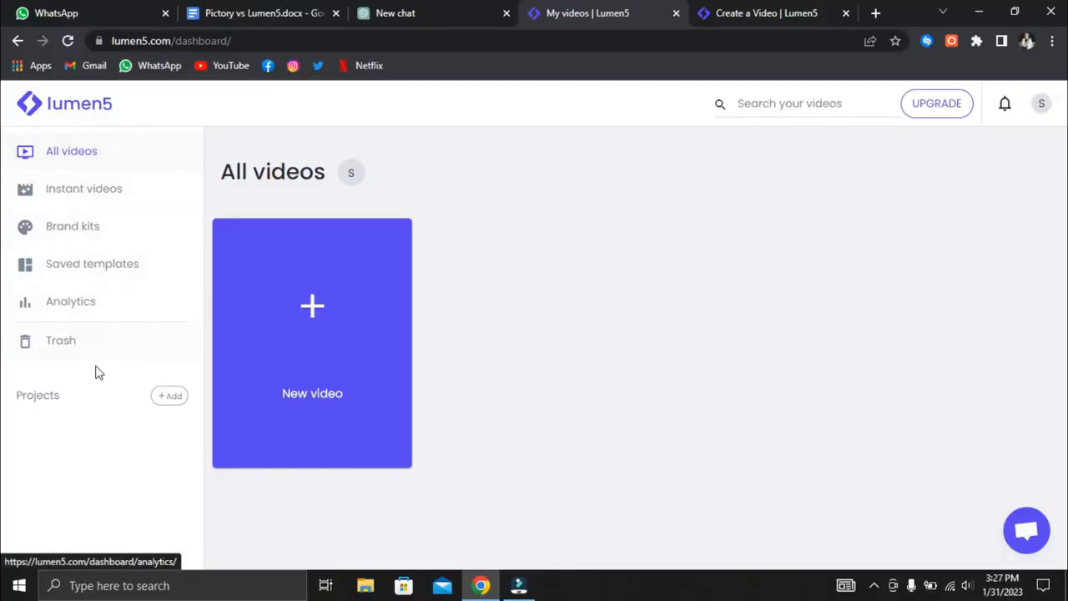
pyautogui.moveTo(84, 188)
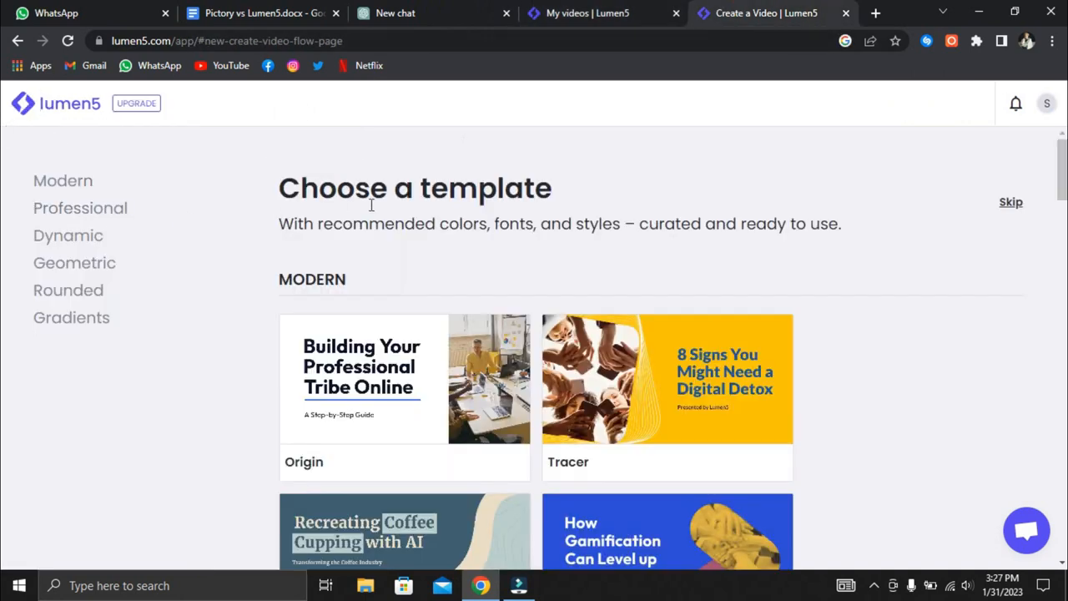
# Preview the Origin template and start a new video from it
pyautogui.scroll(-3)
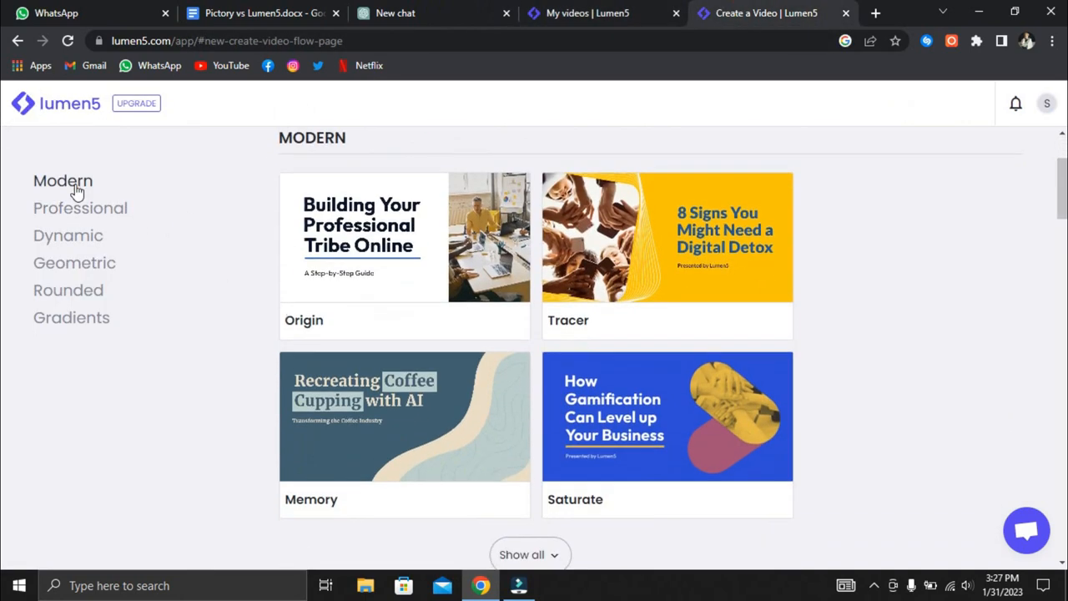
pyautogui.click(404, 237)
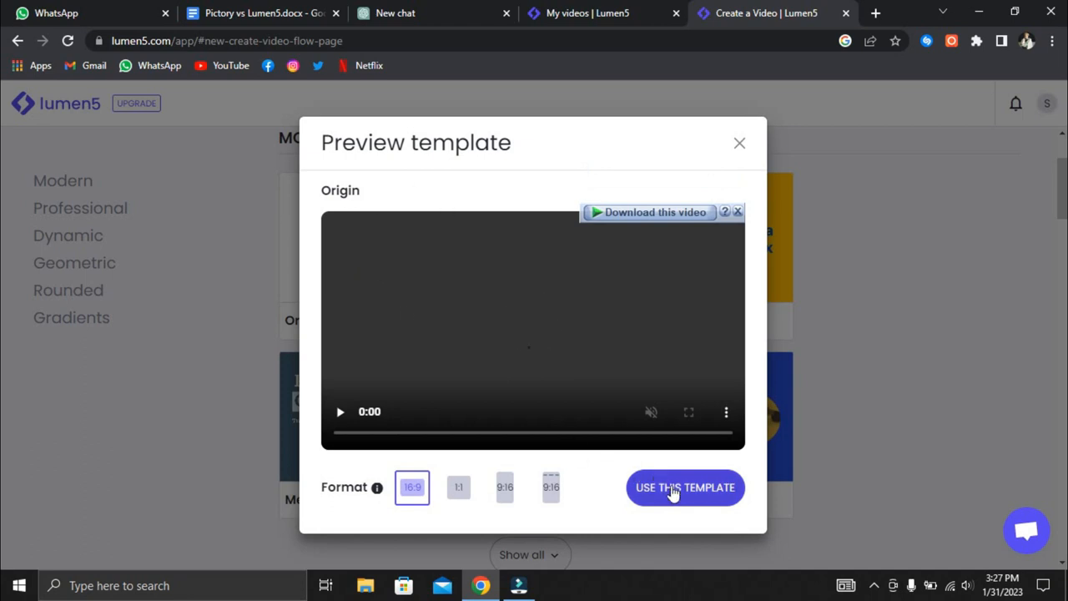
pyautogui.click(684, 487)
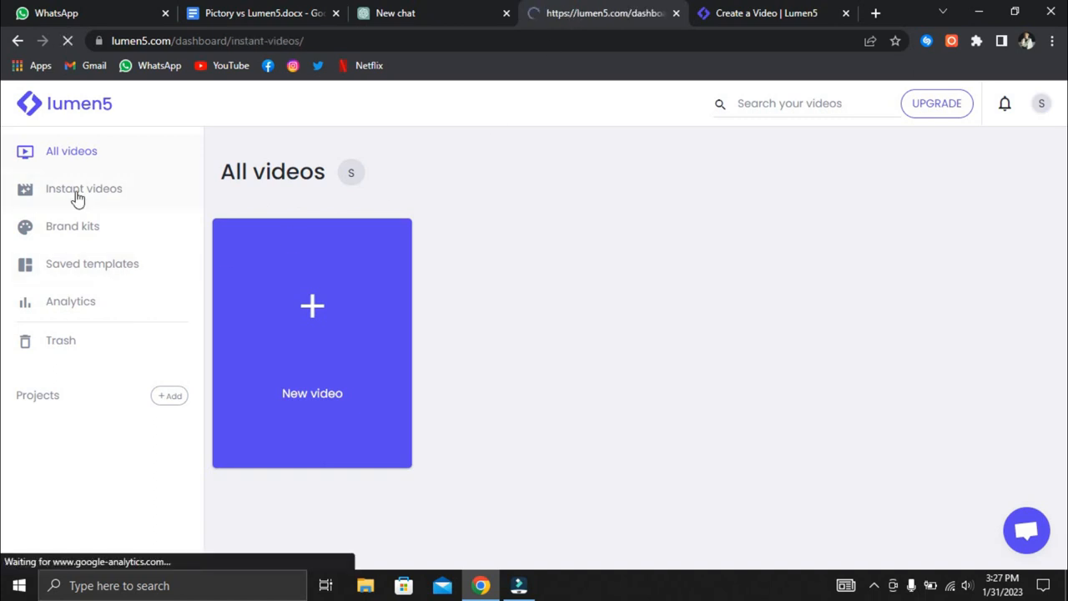
# Browse the instant videos, stock media and background music, ending on the Media library
pyautogui.click(83, 188)
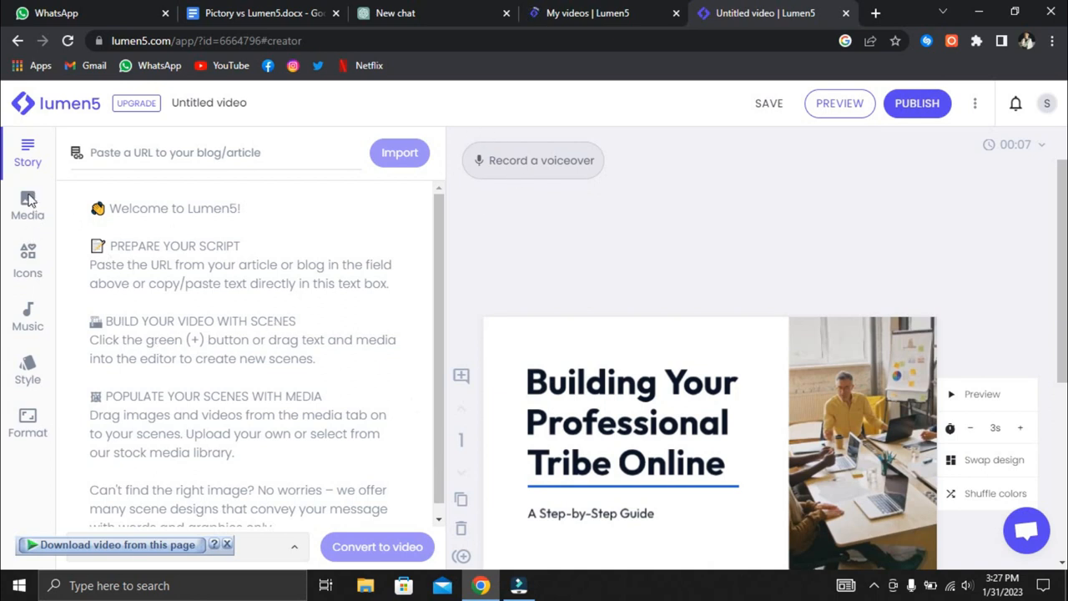
pyautogui.moveTo(28, 374)
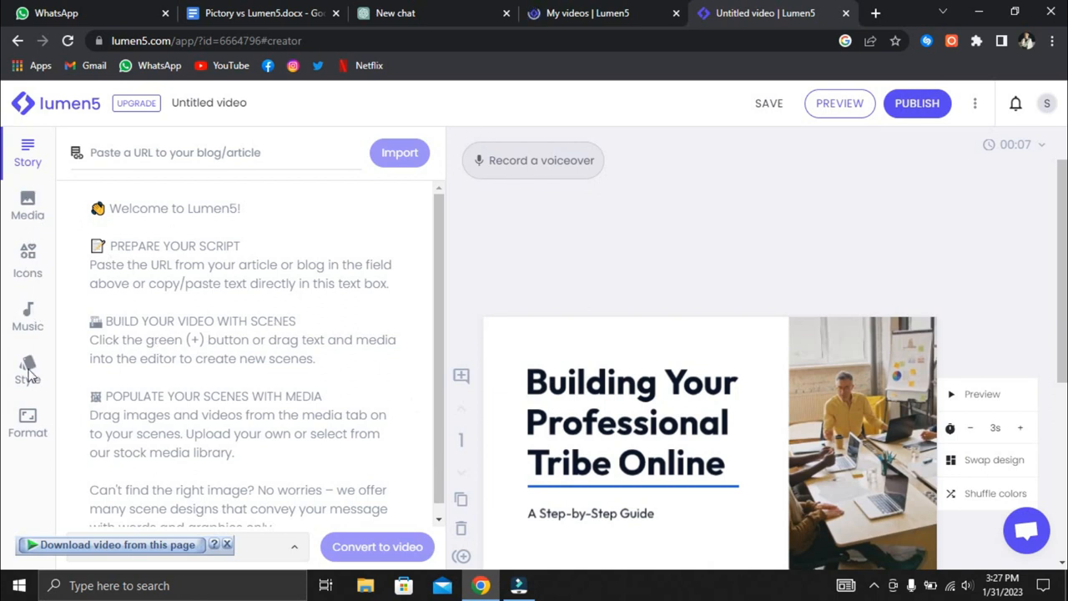
pyautogui.moveTo(35, 342)
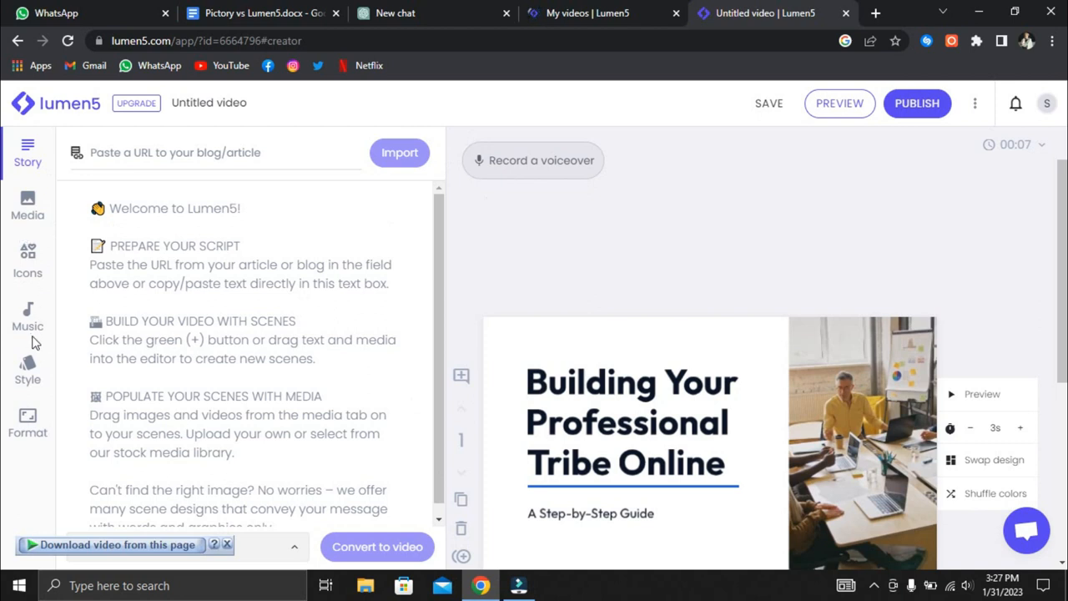
pyautogui.click(399, 153)
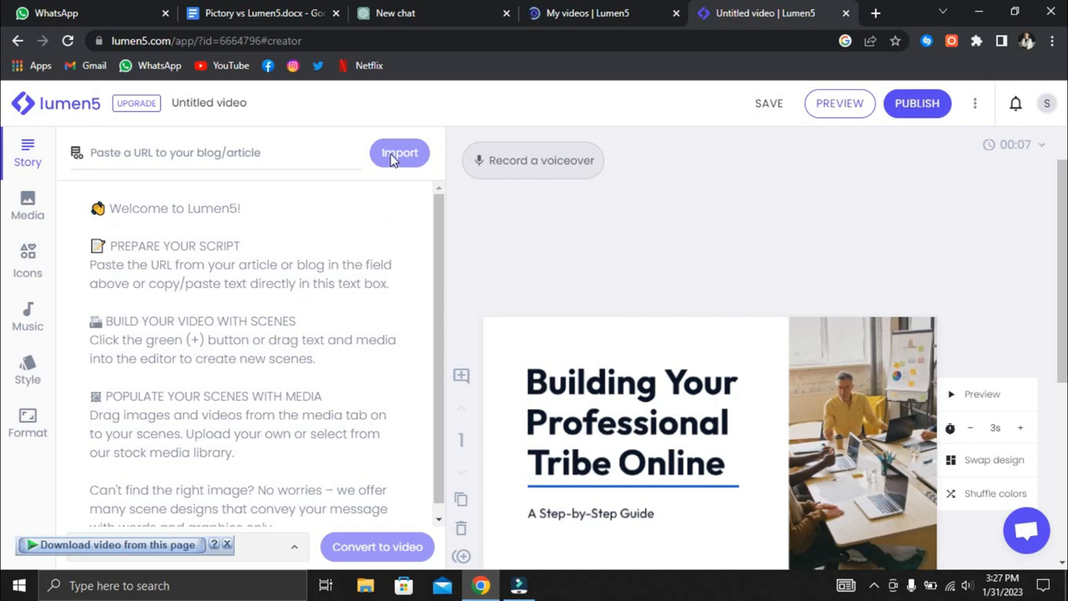
pyautogui.click(28, 204)
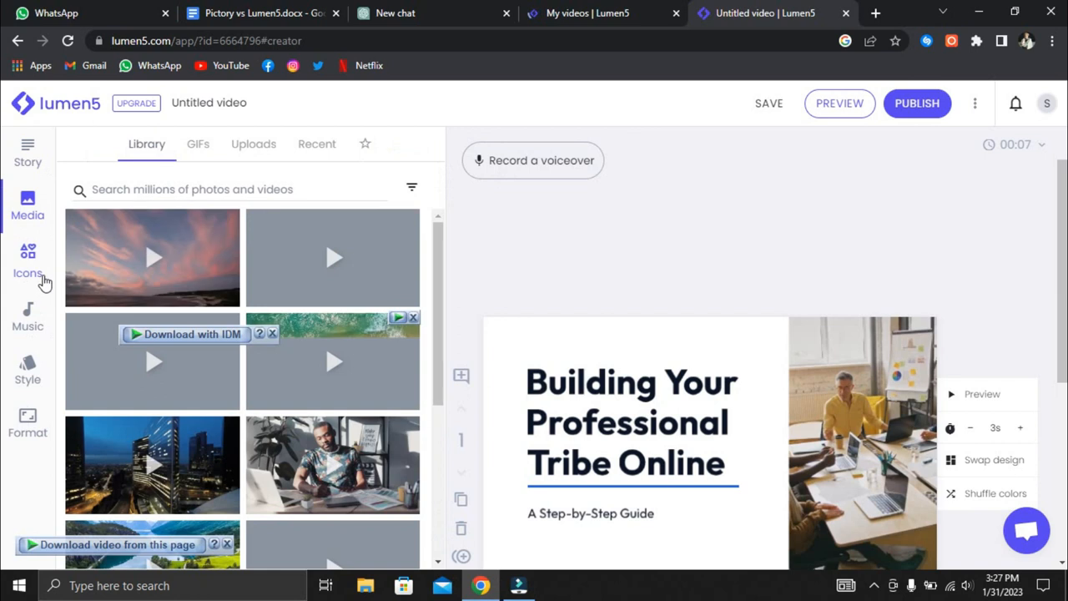
pyautogui.click(27, 313)
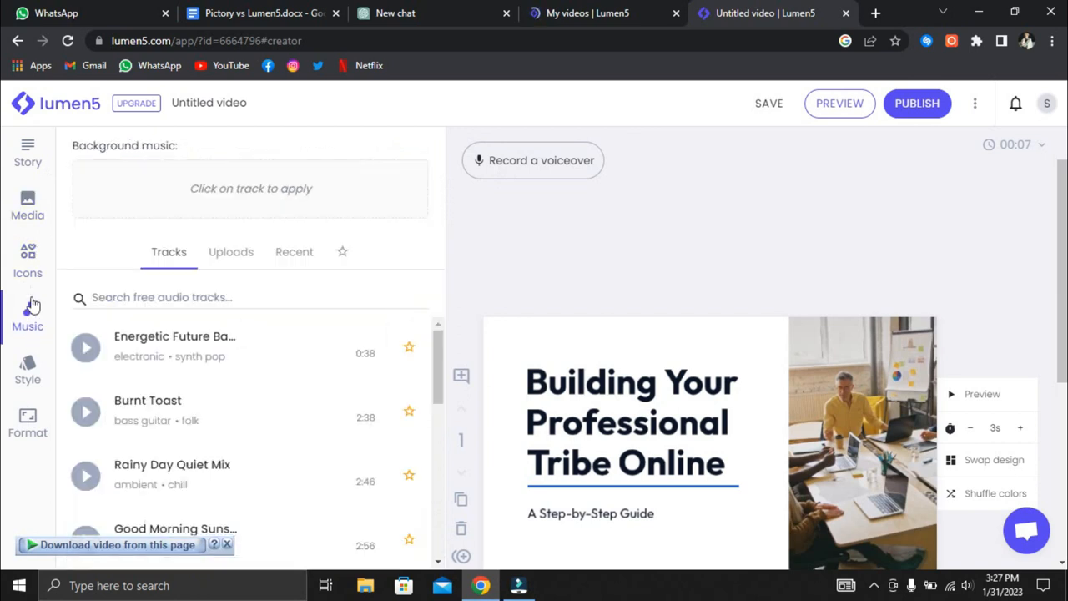
pyautogui.click(27, 204)
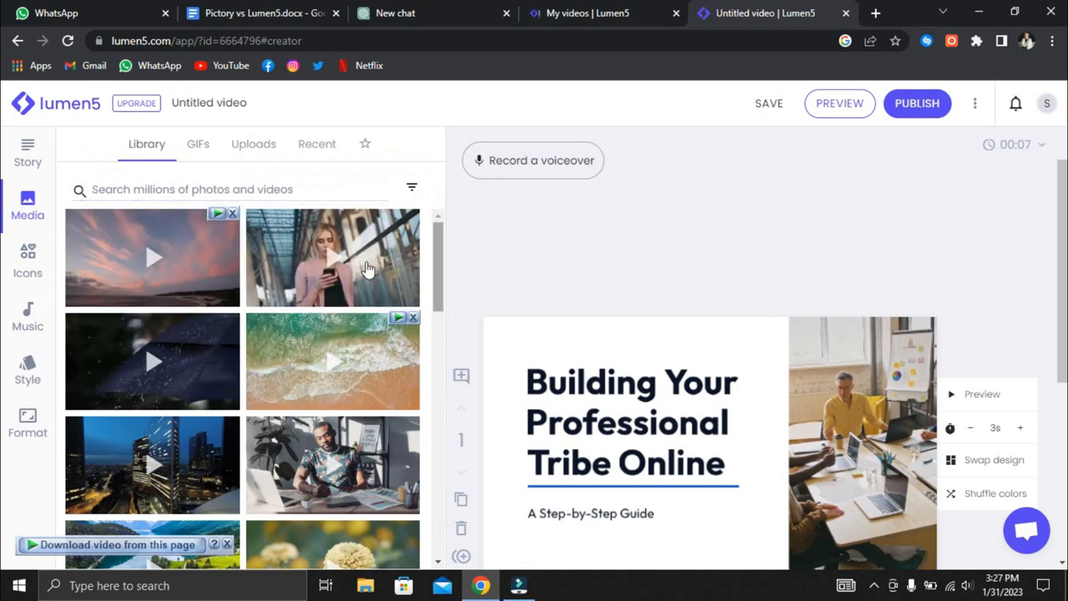
# Convert the pasted Lumen5 review script into a video and dismiss the notice
pyautogui.click(27, 153)
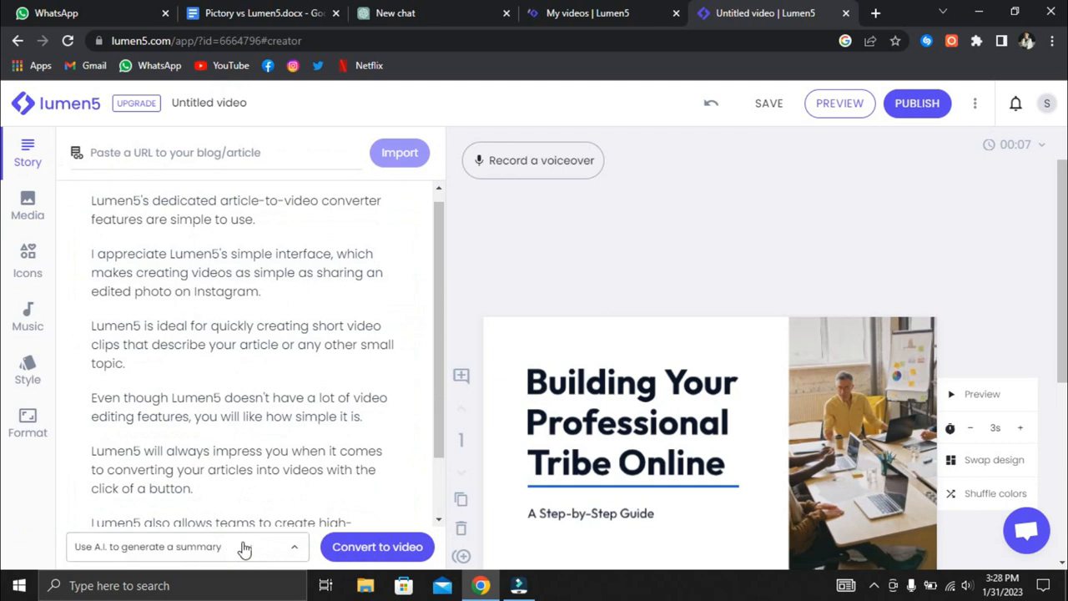
pyautogui.click(377, 547)
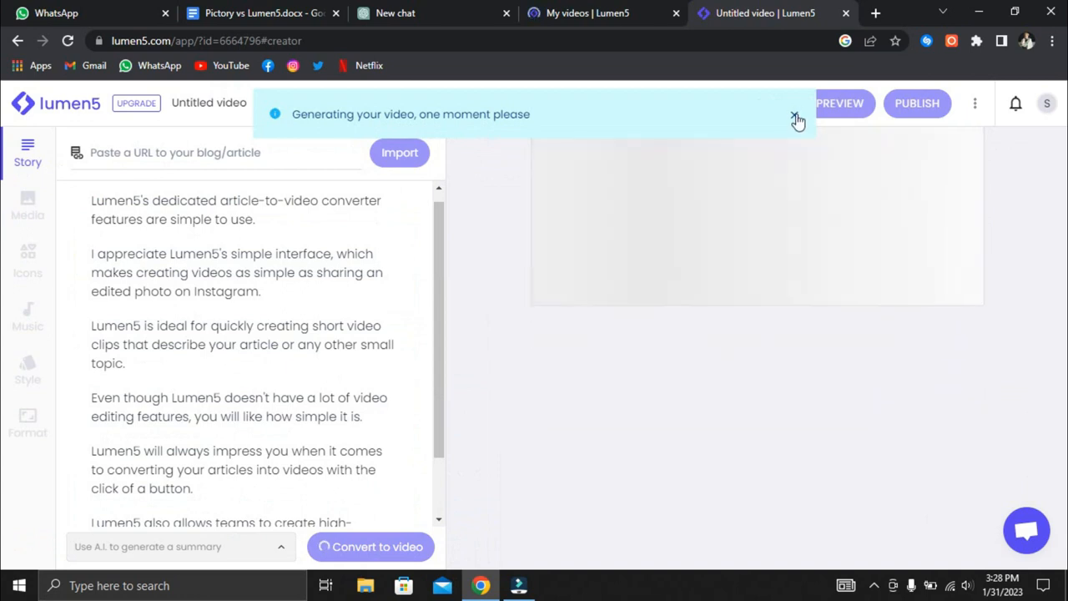
pyautogui.click(796, 119)
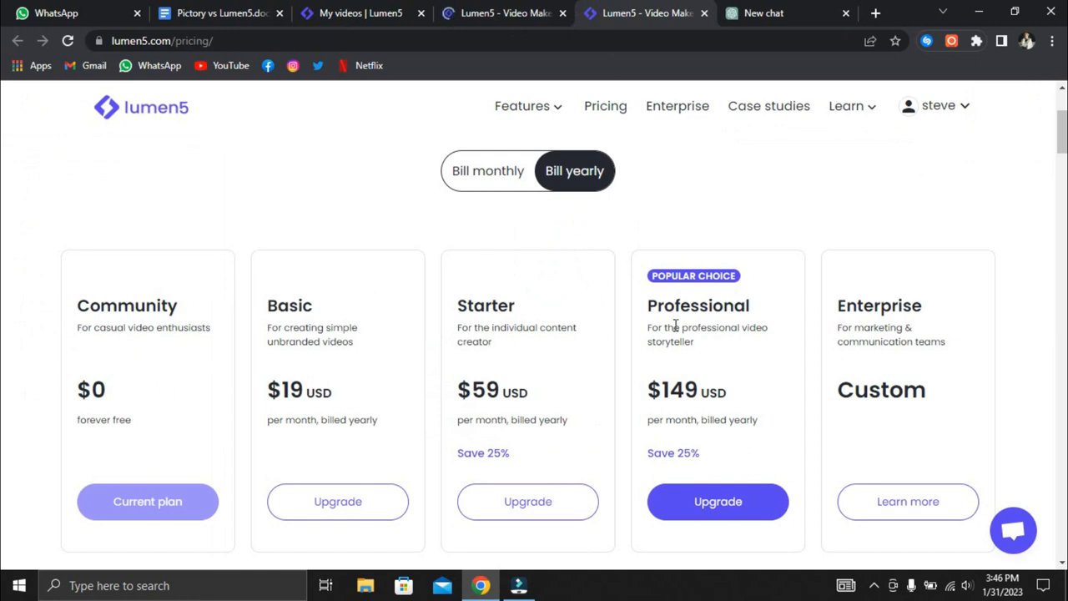
pyautogui.moveTo(54, 367)
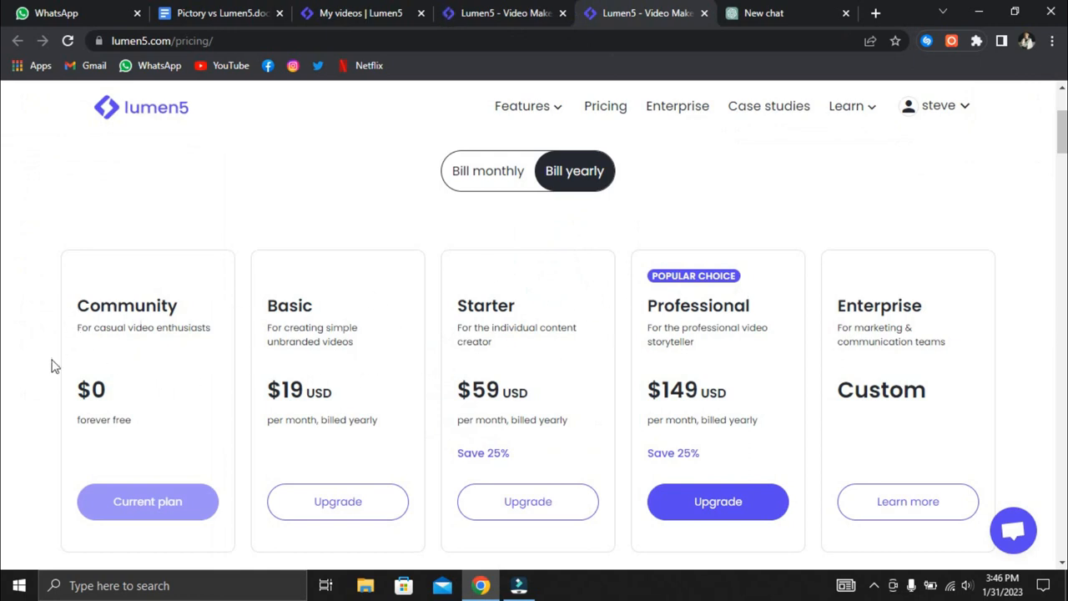
pyautogui.moveTo(129, 405)
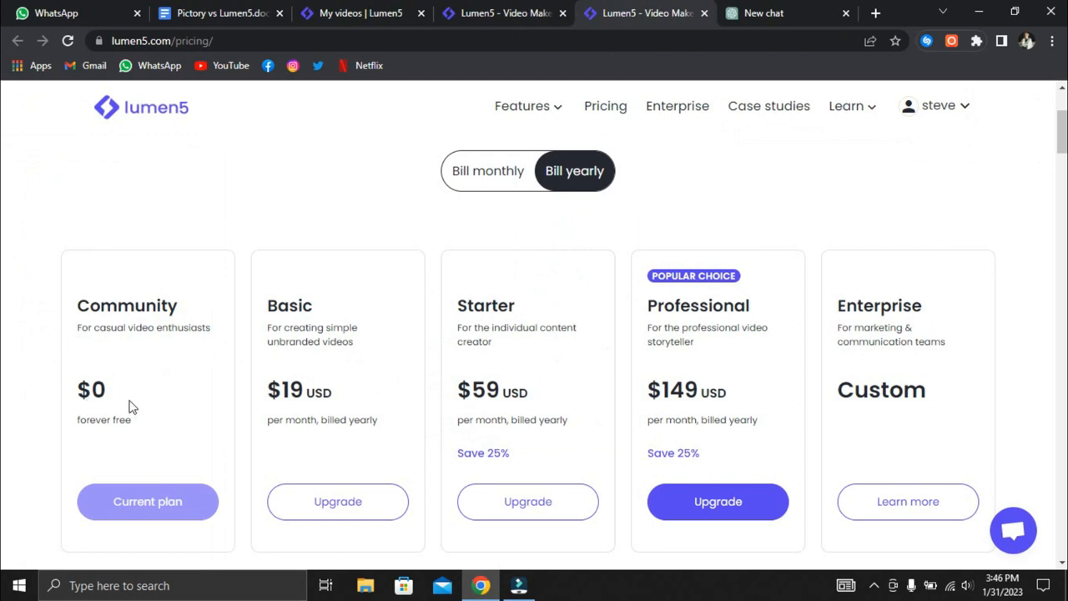
pyautogui.moveTo(138, 404)
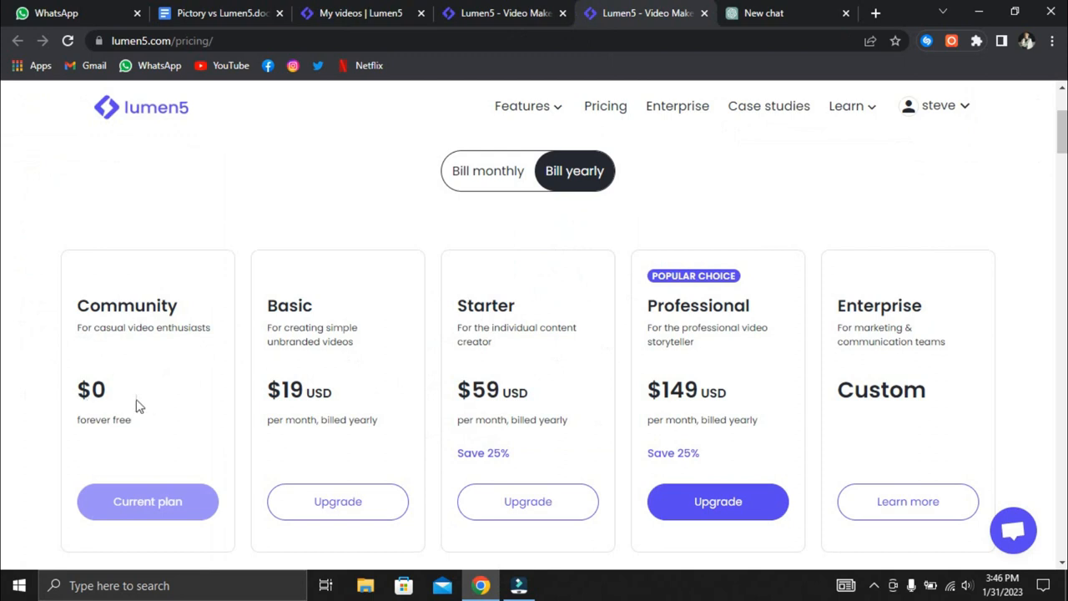
pyautogui.moveTo(416, 315)
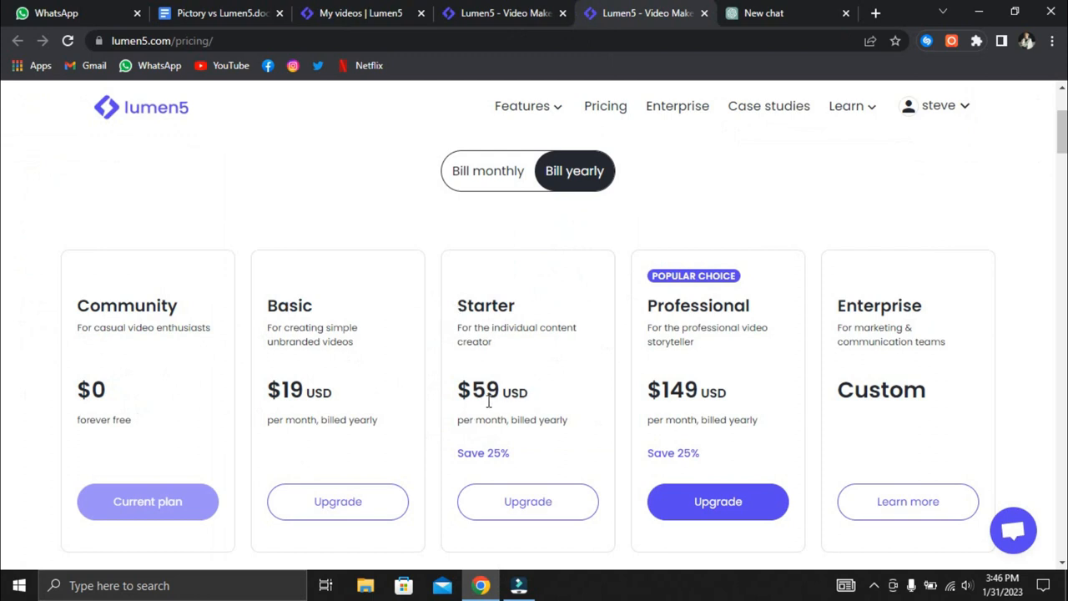
pyautogui.moveTo(465, 441)
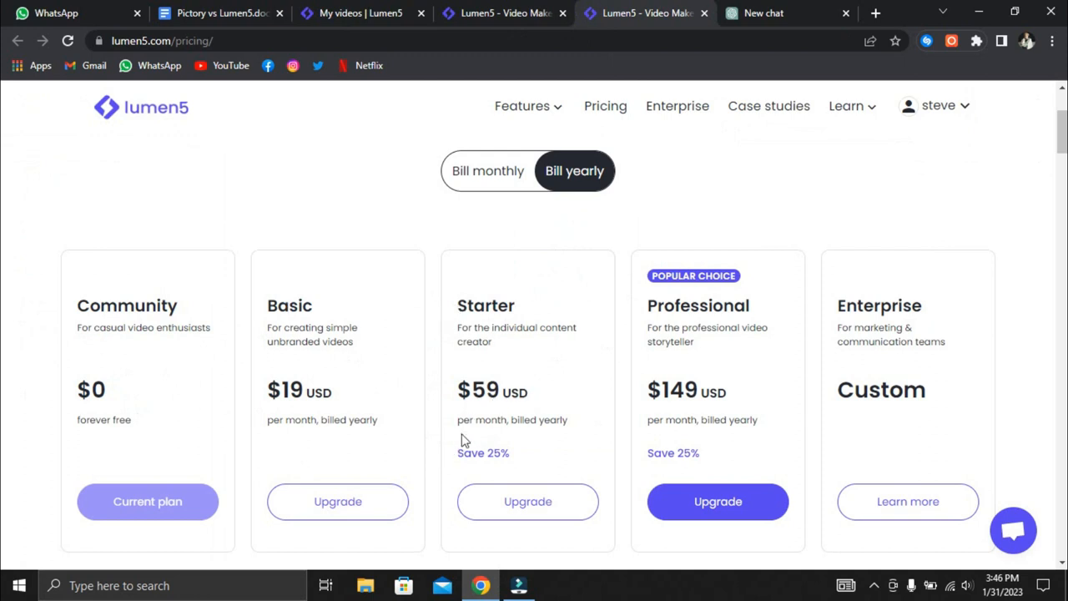
pyautogui.scroll(-3)
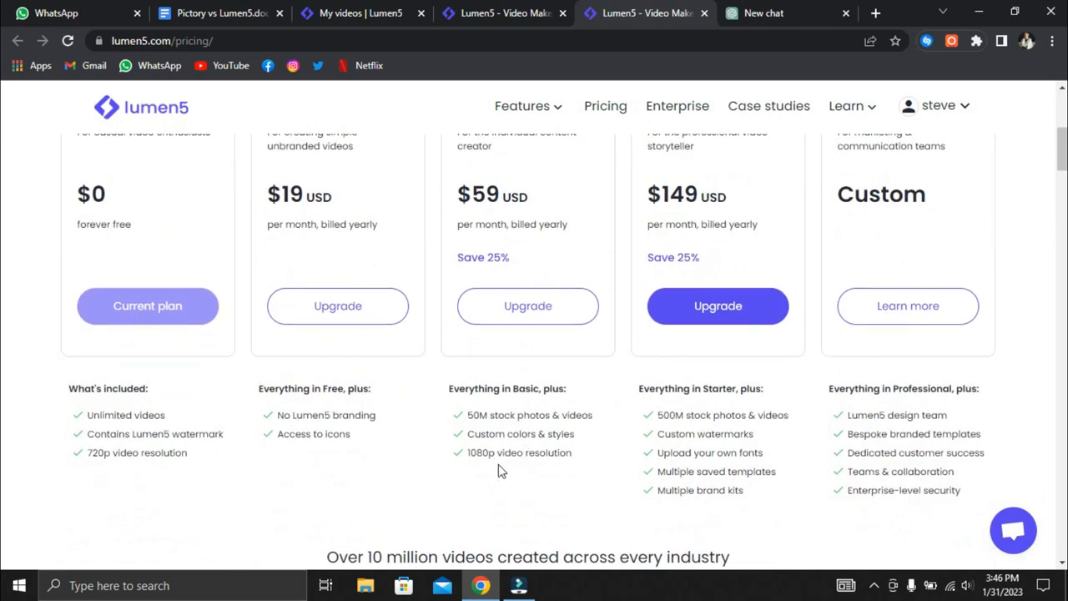
pyautogui.scroll(3)
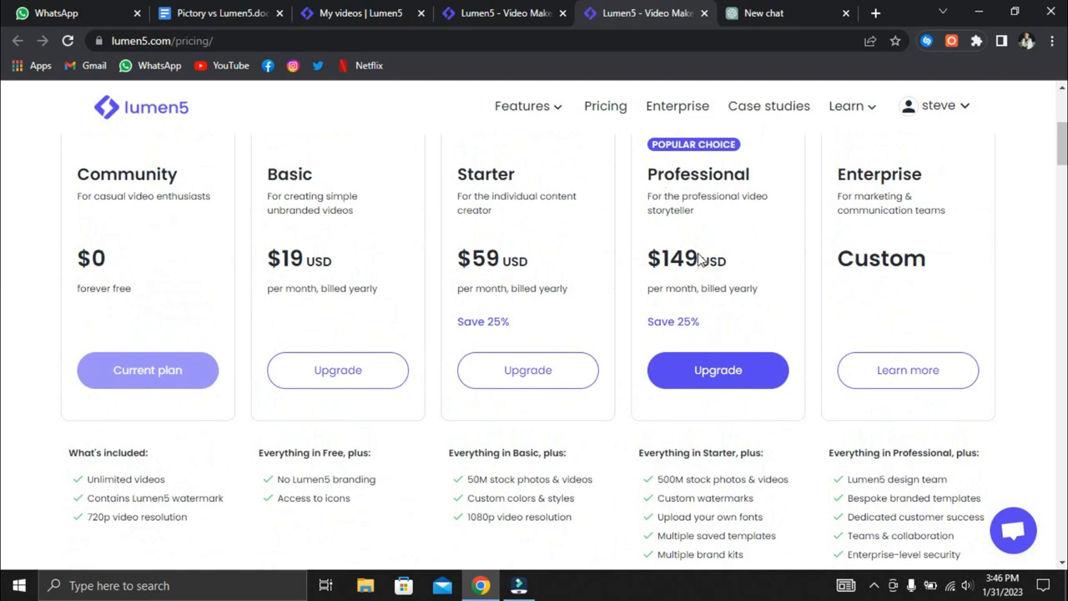
pyautogui.scroll(-3)
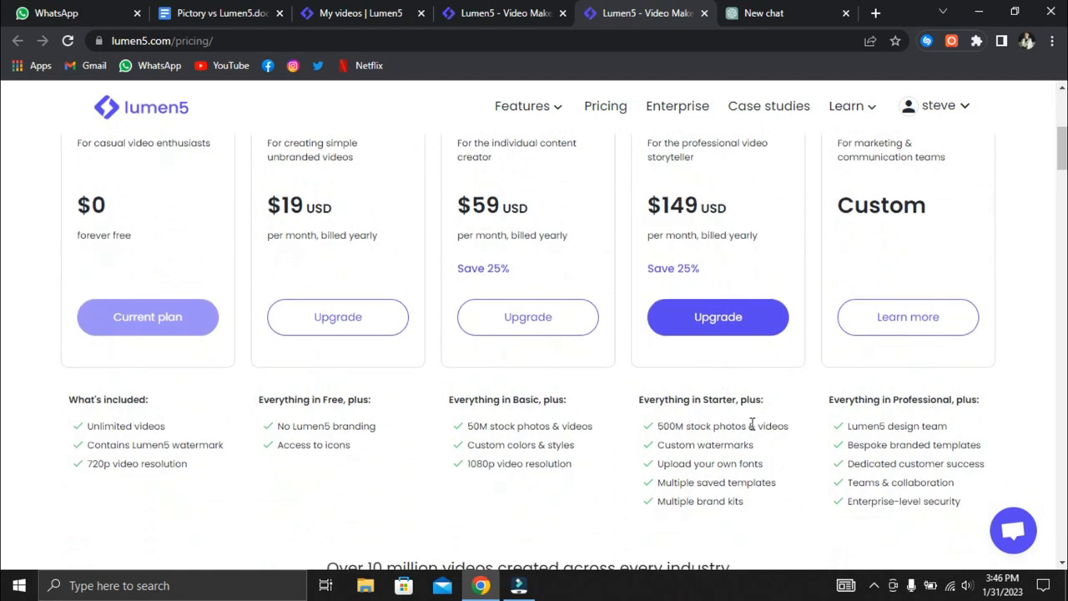
pyautogui.doubleClick(722, 425)
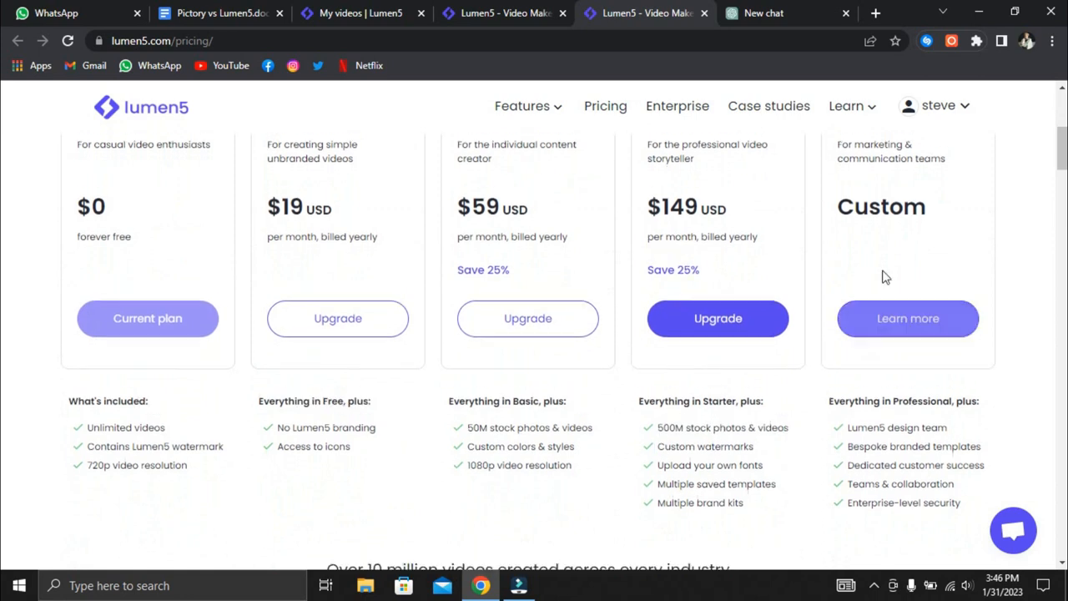
pyautogui.scroll(3)
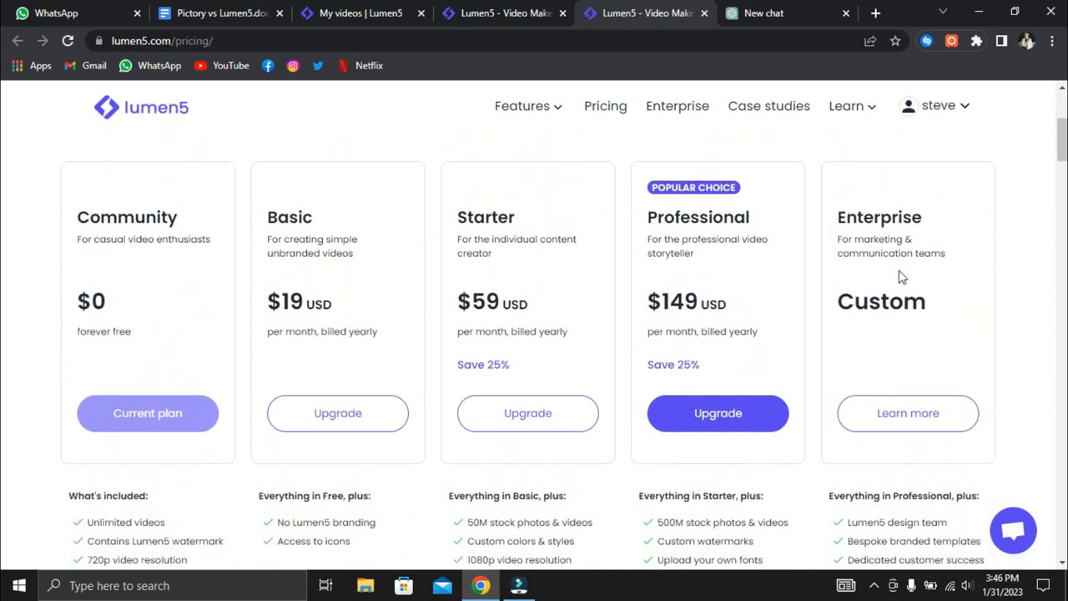
pyautogui.scroll(-3)
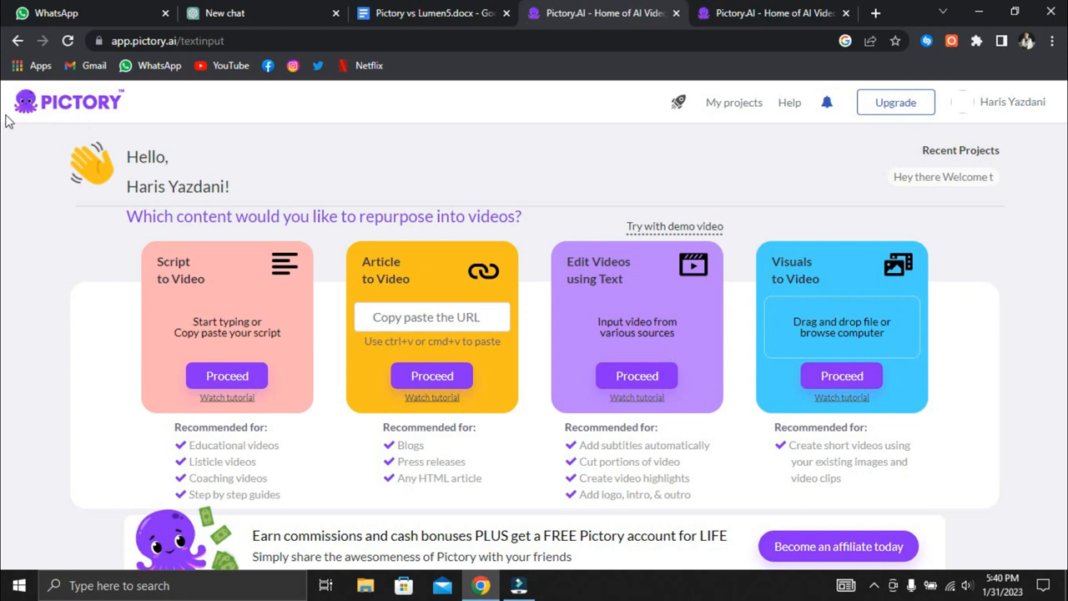
pyautogui.moveTo(204, 408)
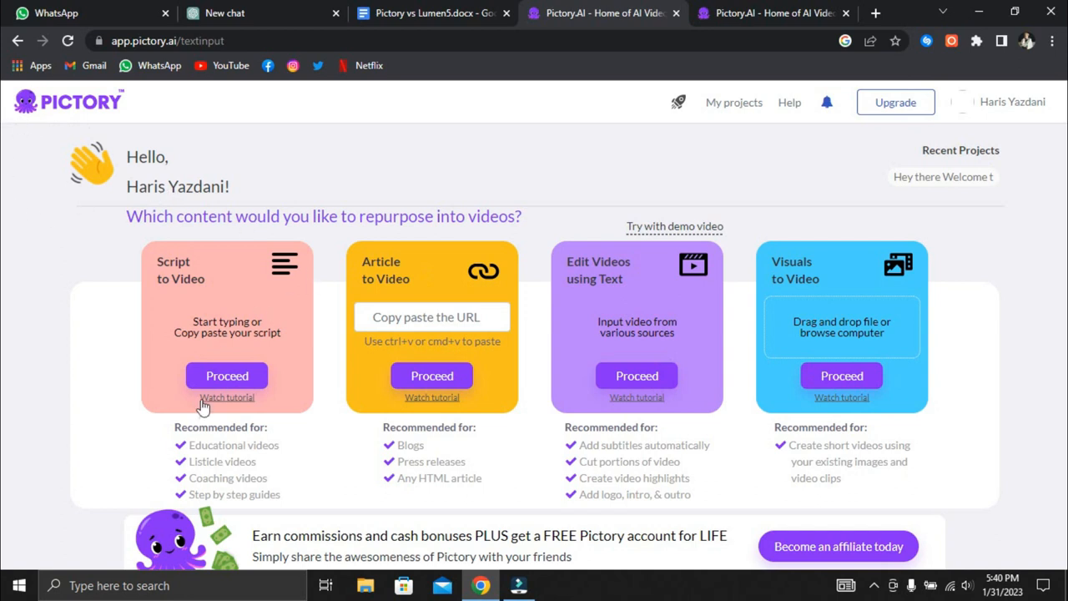
pyautogui.moveTo(563, 85)
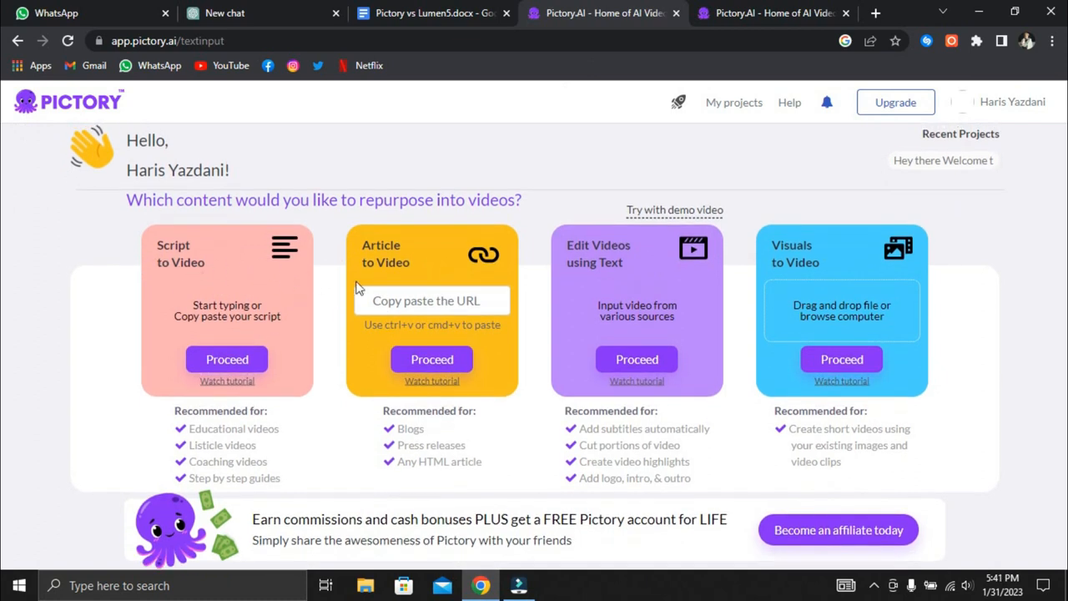
pyautogui.moveTo(573, 252)
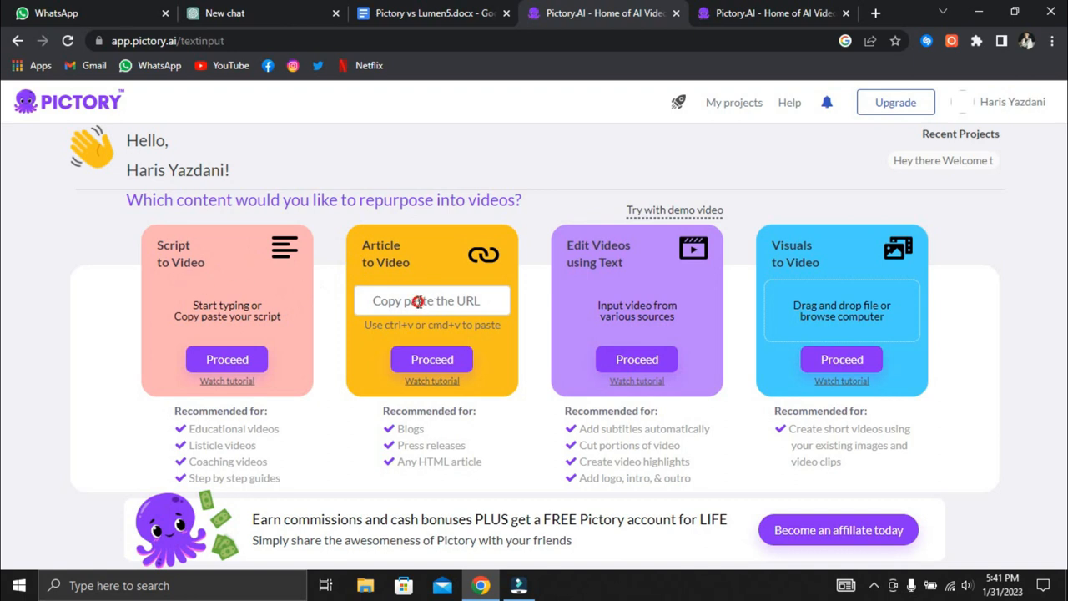
pyautogui.write('https://www.instagram.com')
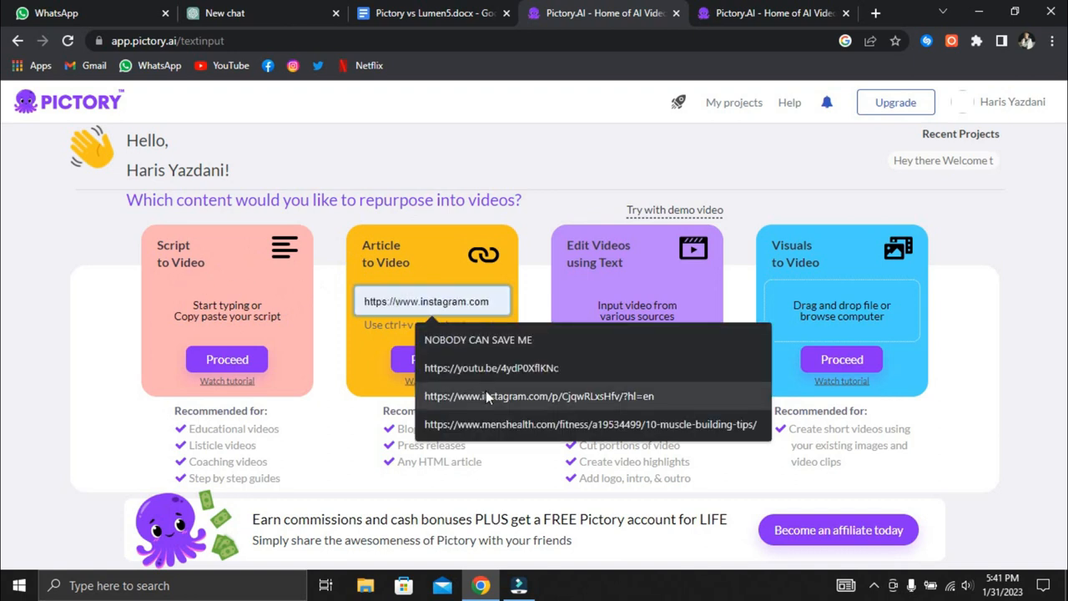
pyautogui.click(93, 296)
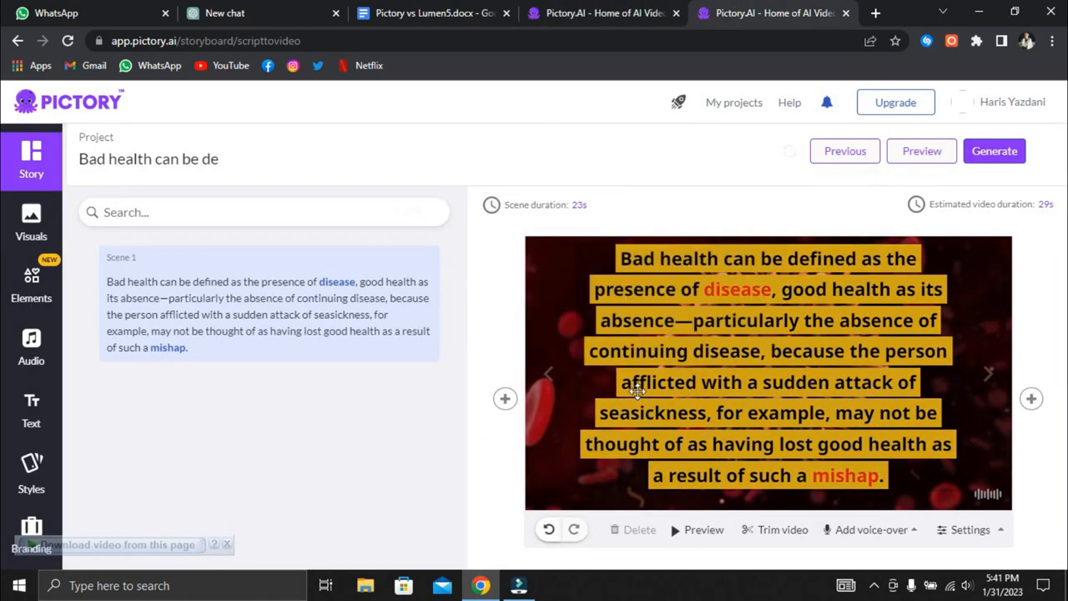
pyautogui.moveTo(731, 398)
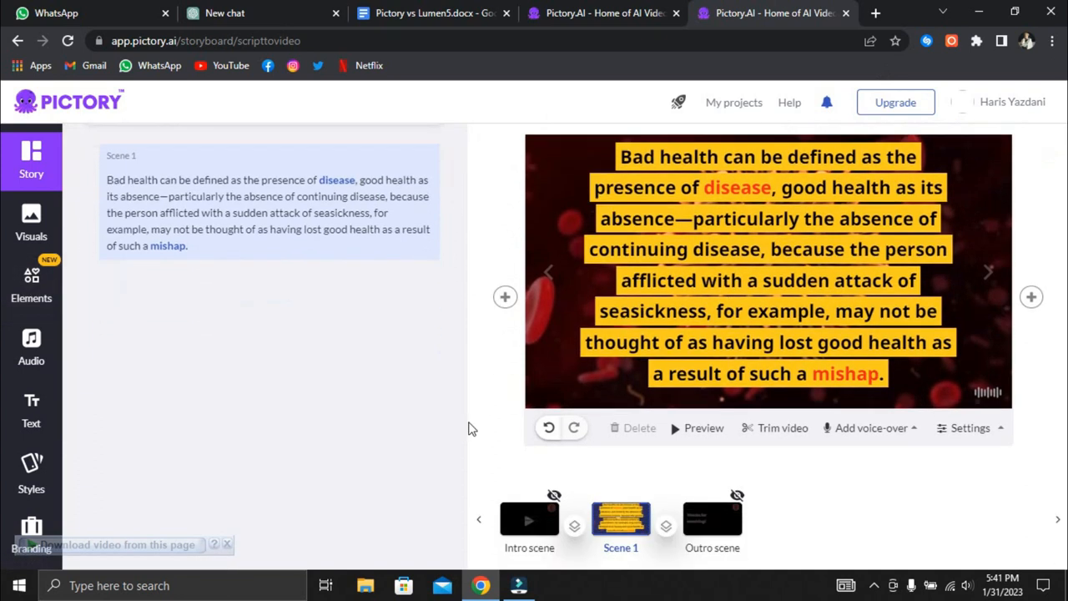
# Browse stock visuals, then add a 'Your text goes here' body text layer
pyautogui.scroll(-3)
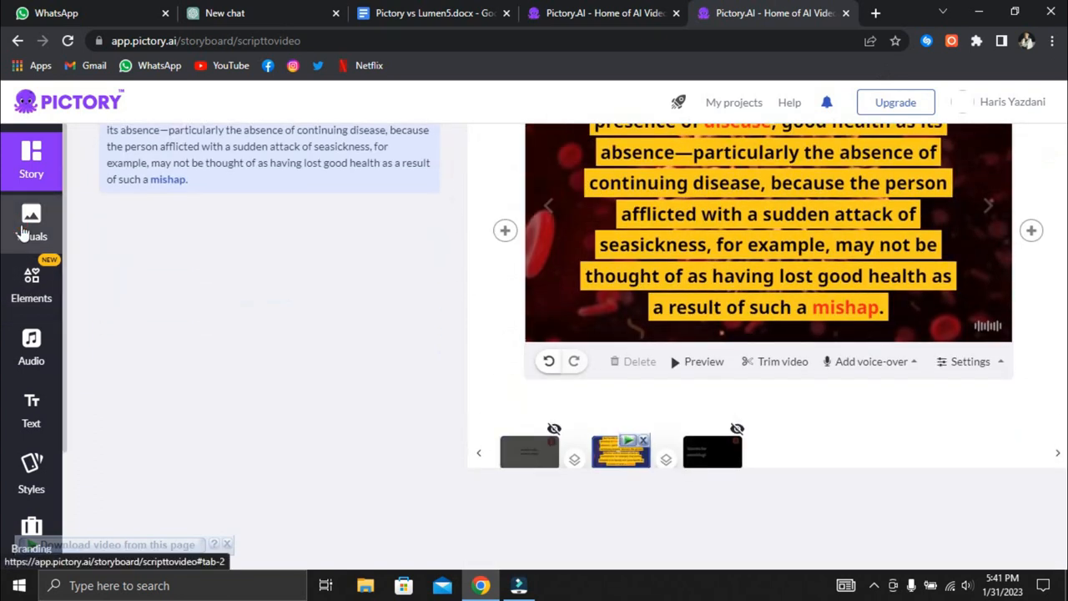
pyautogui.click(31, 222)
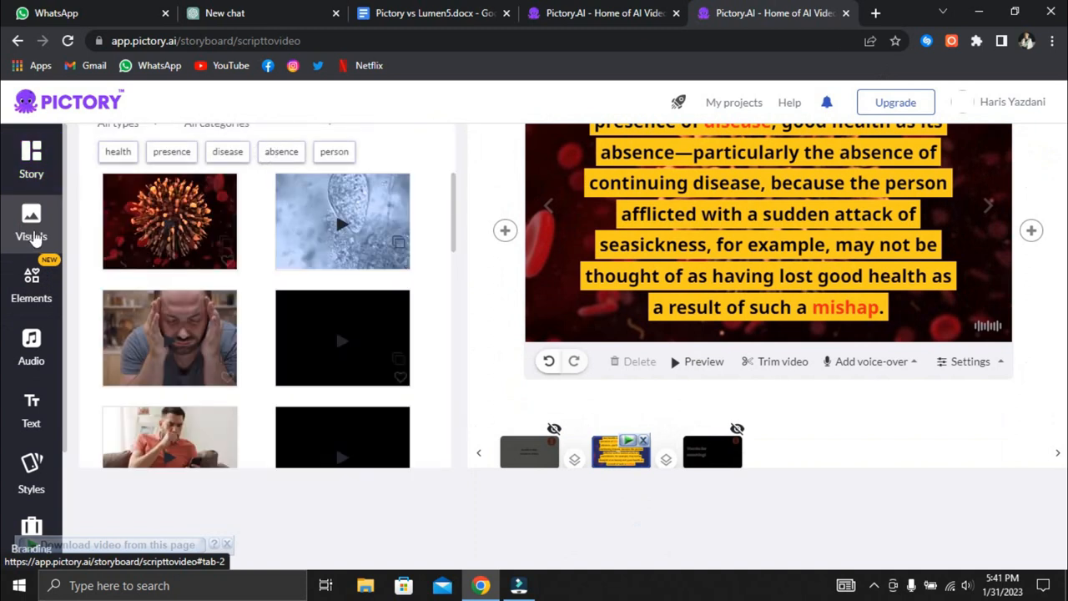
pyautogui.click(31, 226)
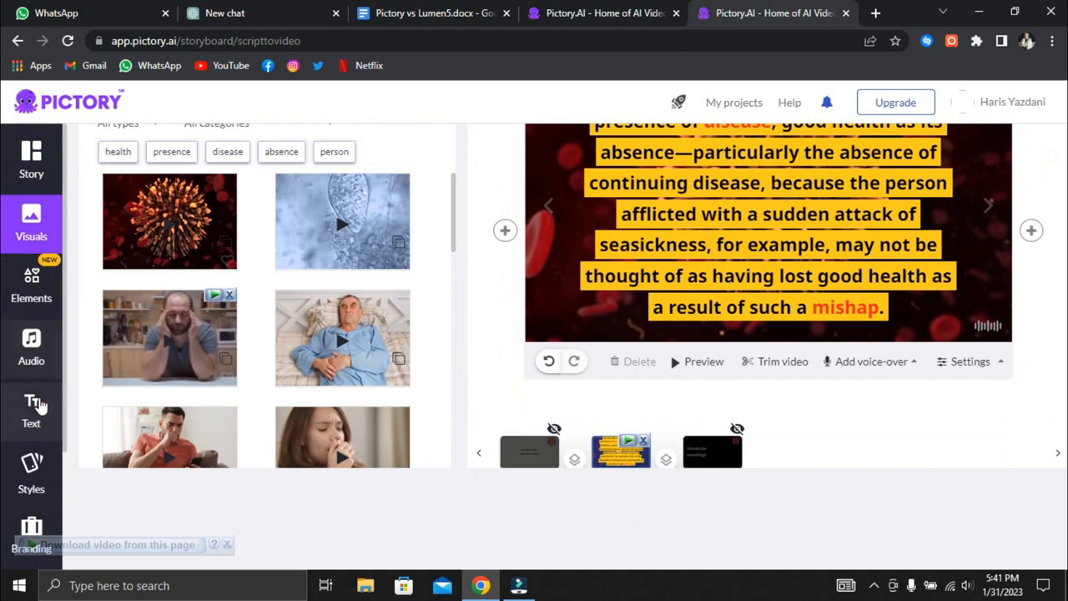
pyautogui.click(31, 409)
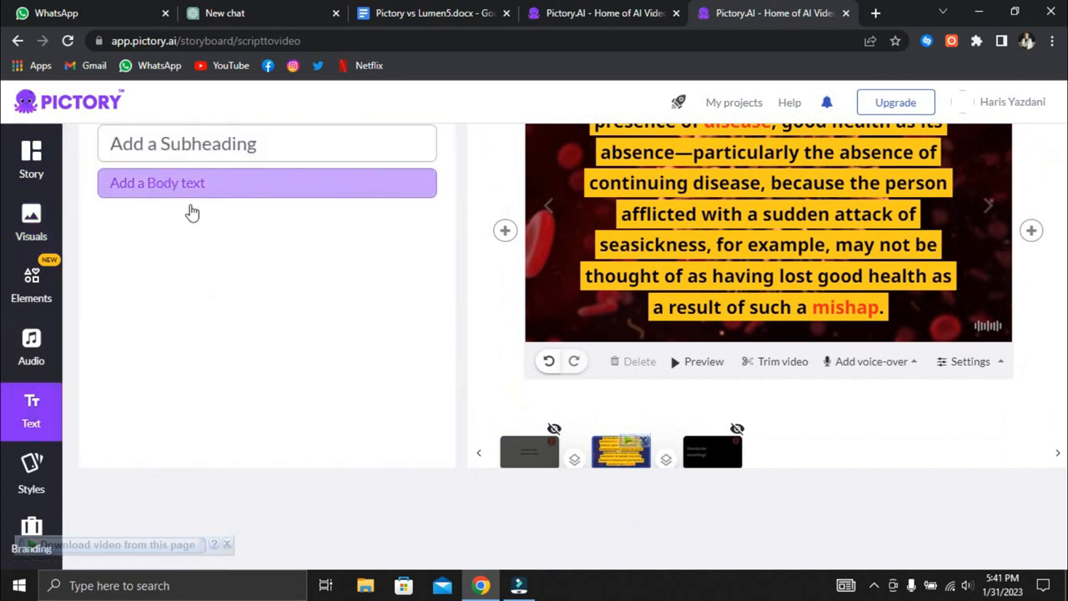
pyautogui.moveTo(40, 475)
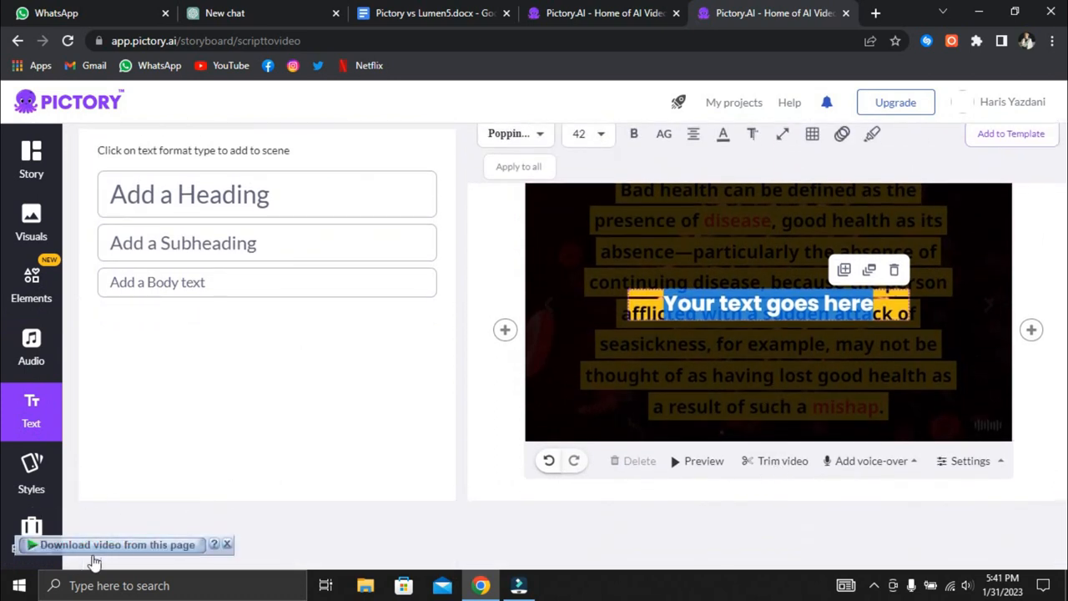
pyautogui.scroll(-3)
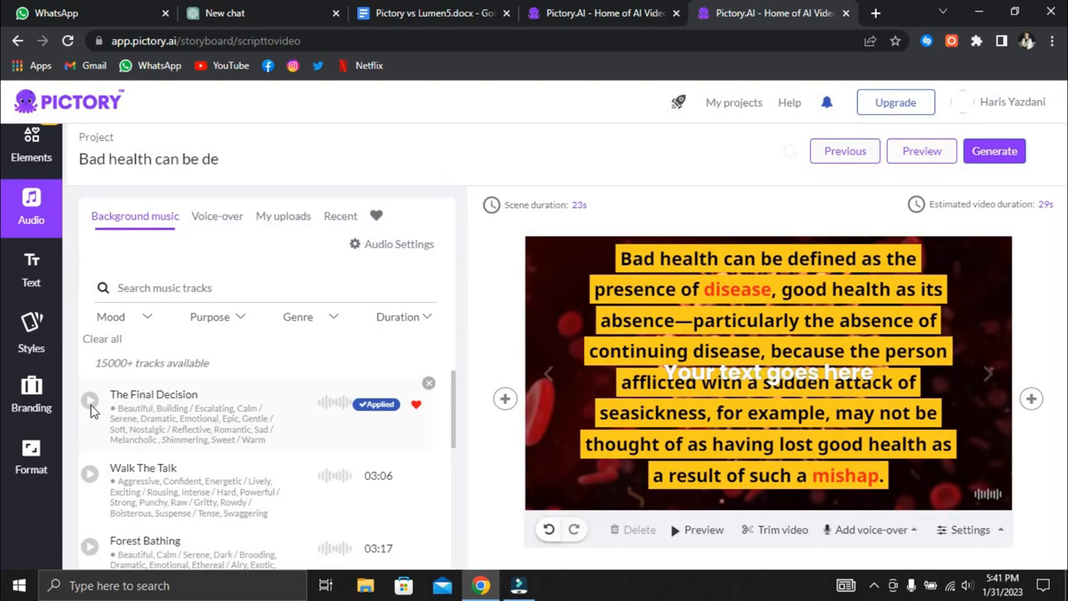
# Try the Mood and Purpose filters on the music tracks
pyautogui.click(121, 317)
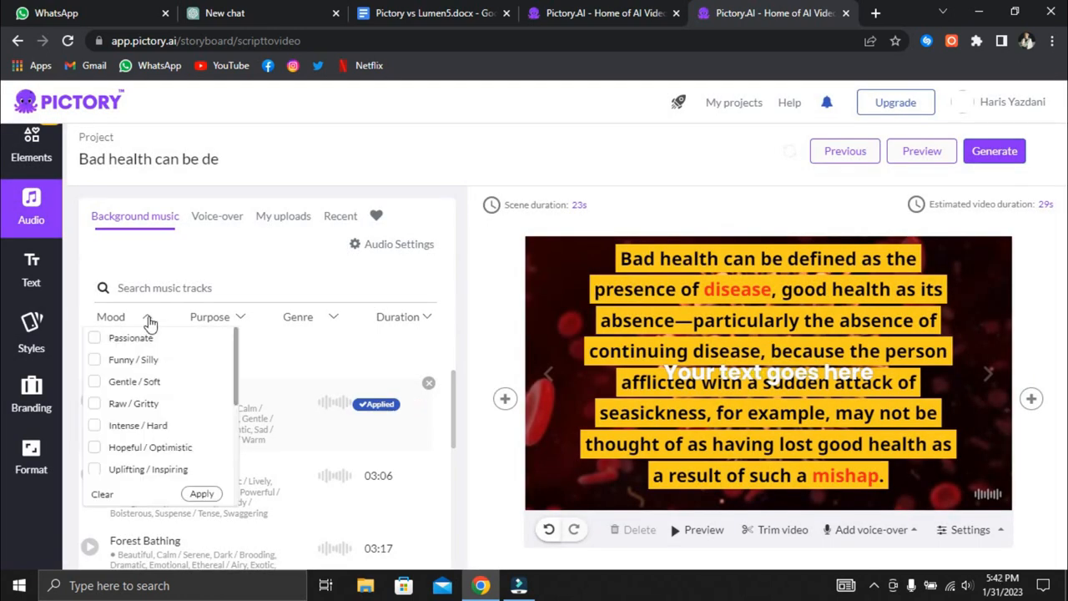
pyautogui.click(298, 317)
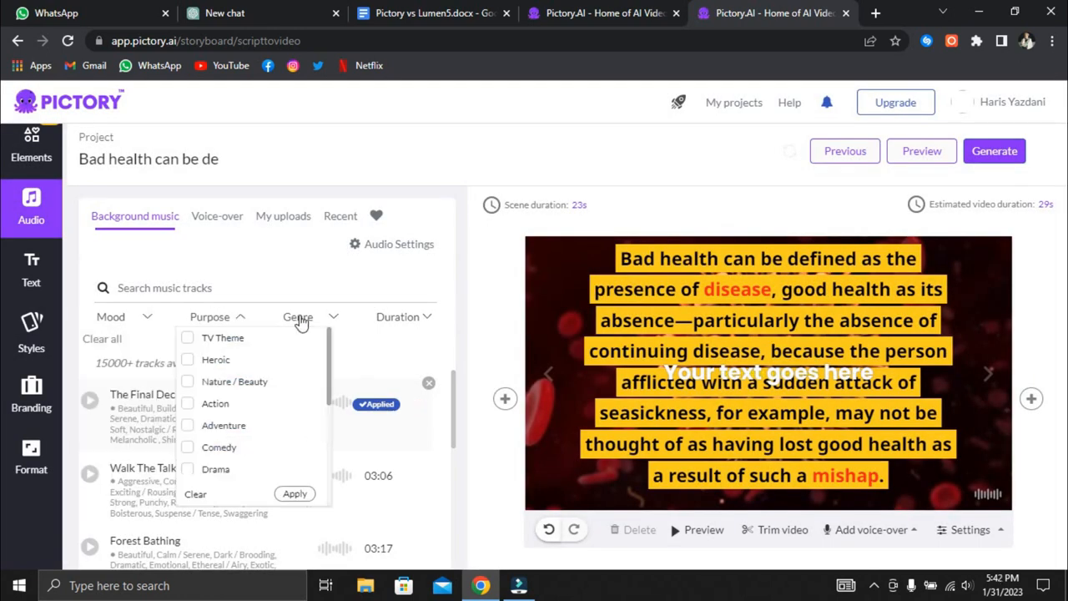
pyautogui.click(298, 316)
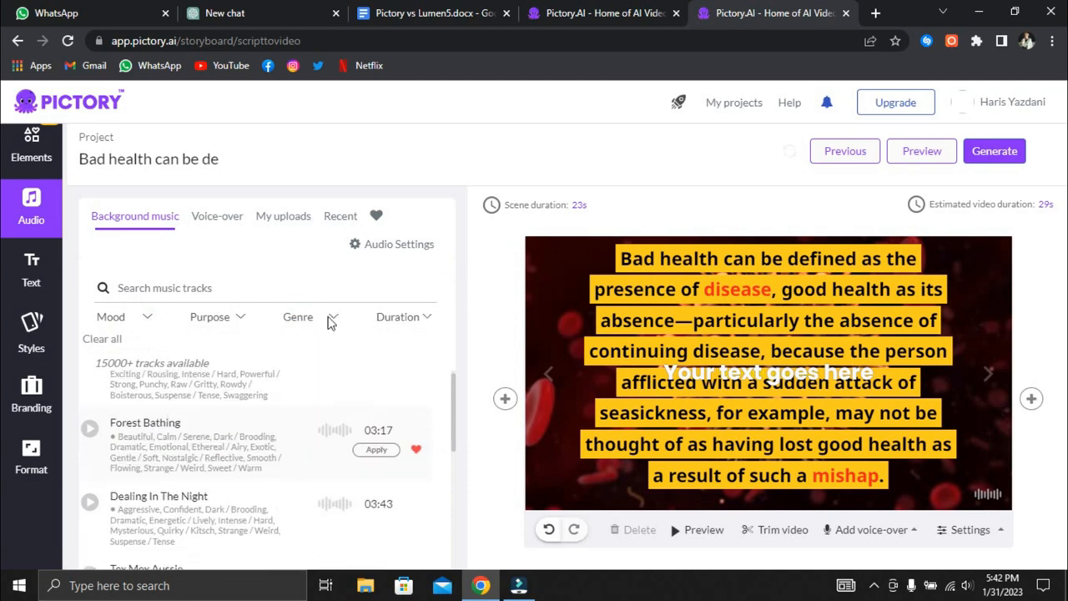
# Browse the US English voice-over voices and open then close scene recording
pyautogui.click(217, 215)
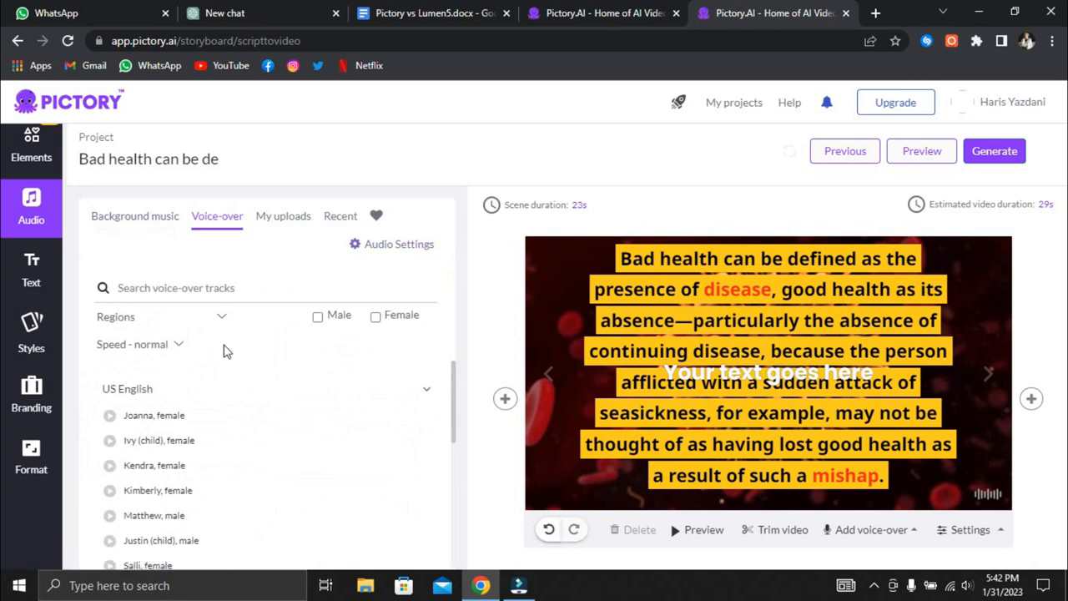
pyautogui.moveTo(178, 403)
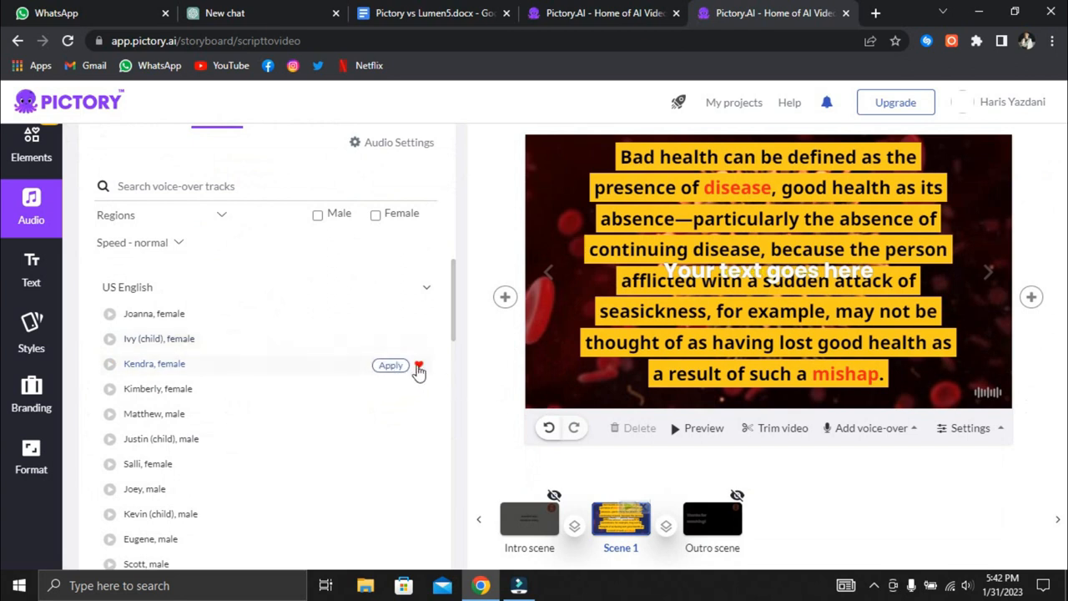
pyautogui.scroll(-3)
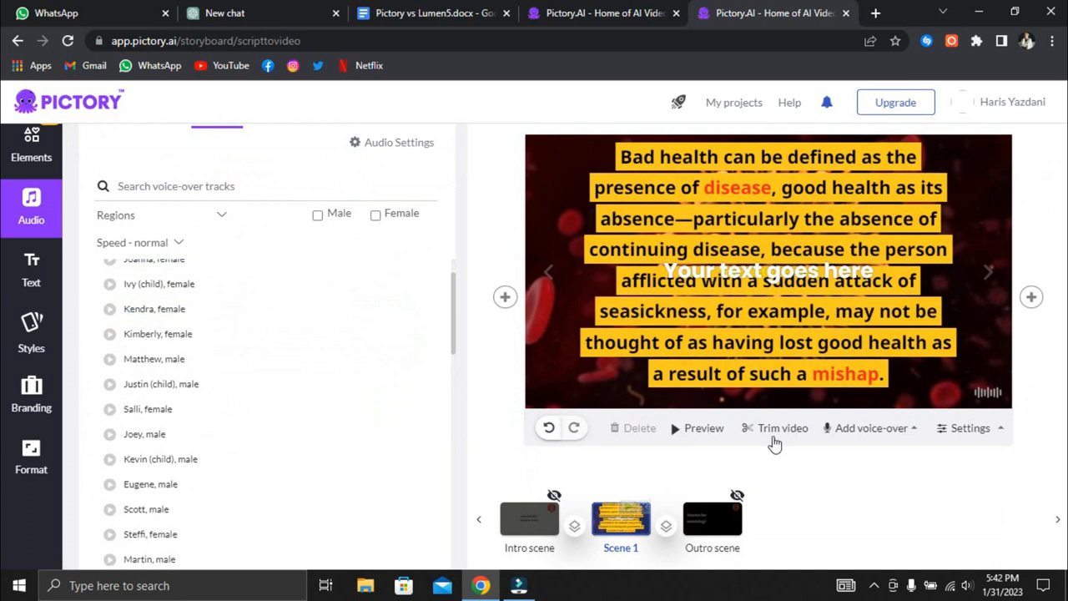
pyautogui.click(871, 427)
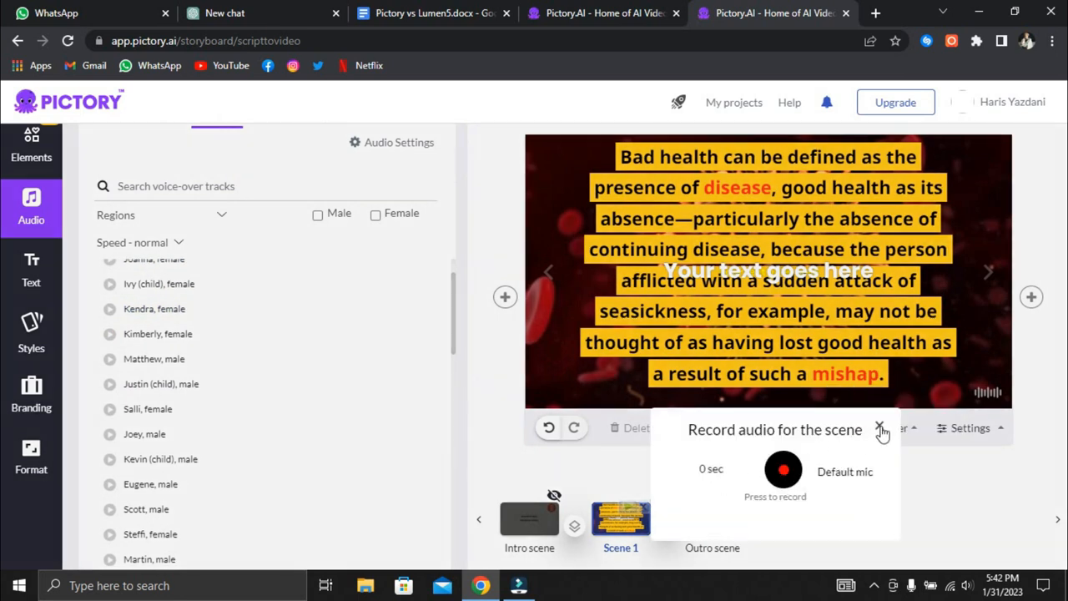
pyautogui.click(879, 429)
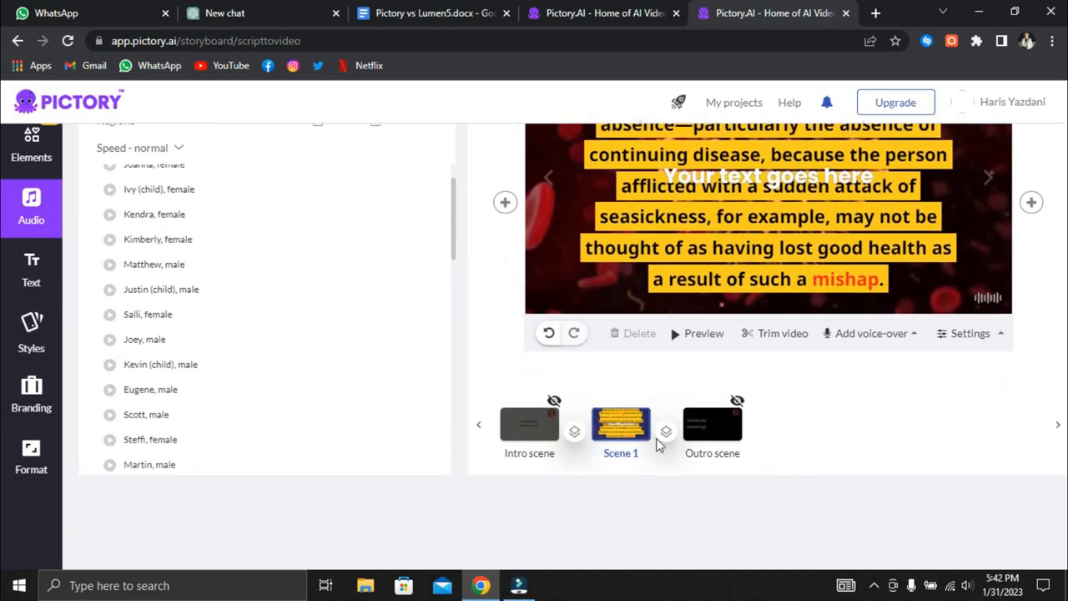
pyautogui.click(970, 333)
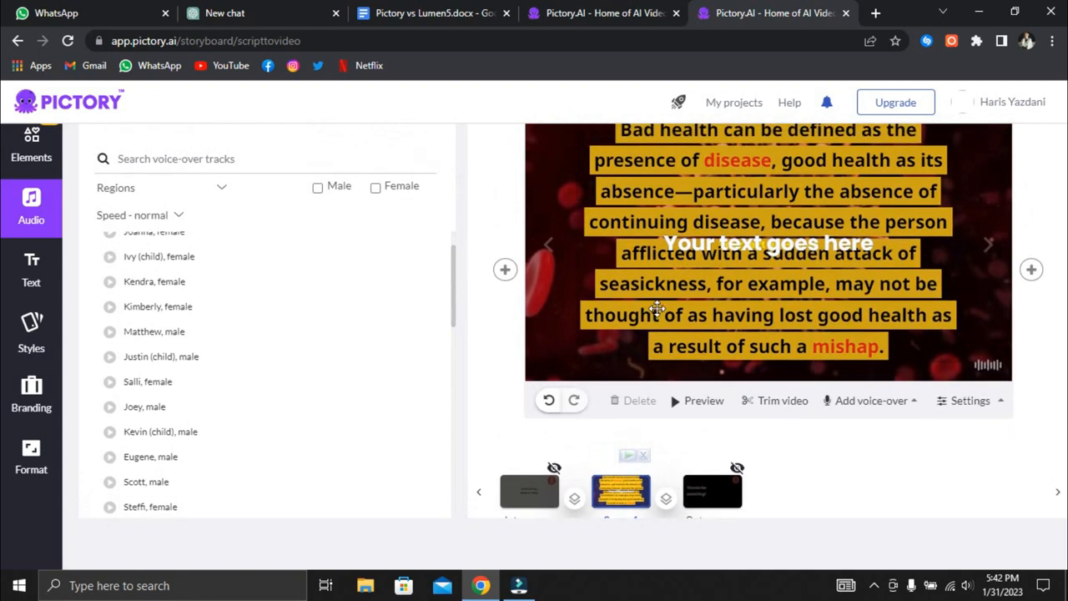
pyautogui.click(895, 102)
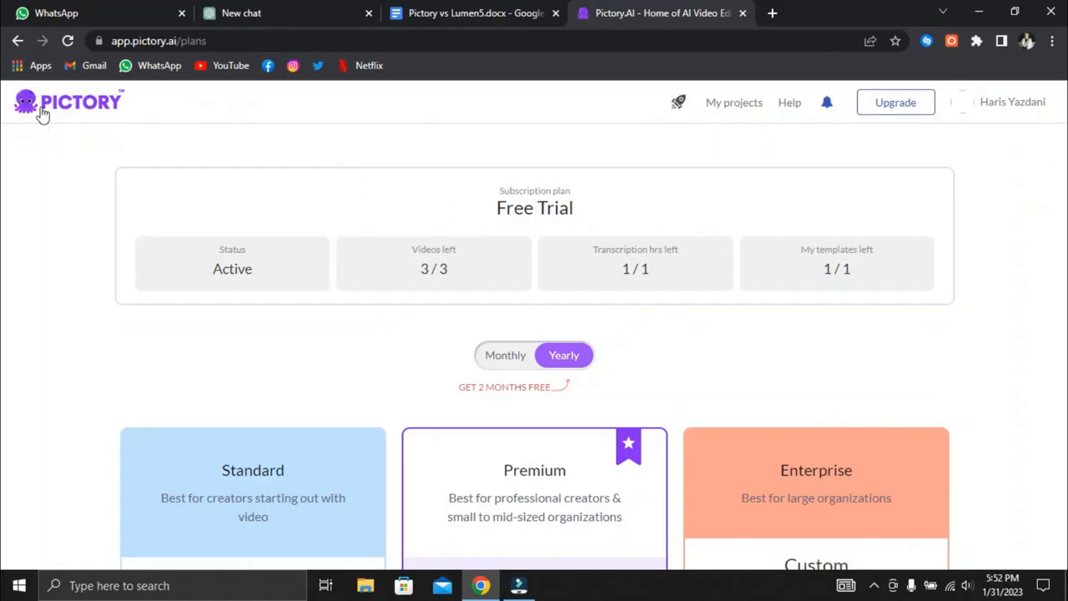
pyautogui.scroll(-3)
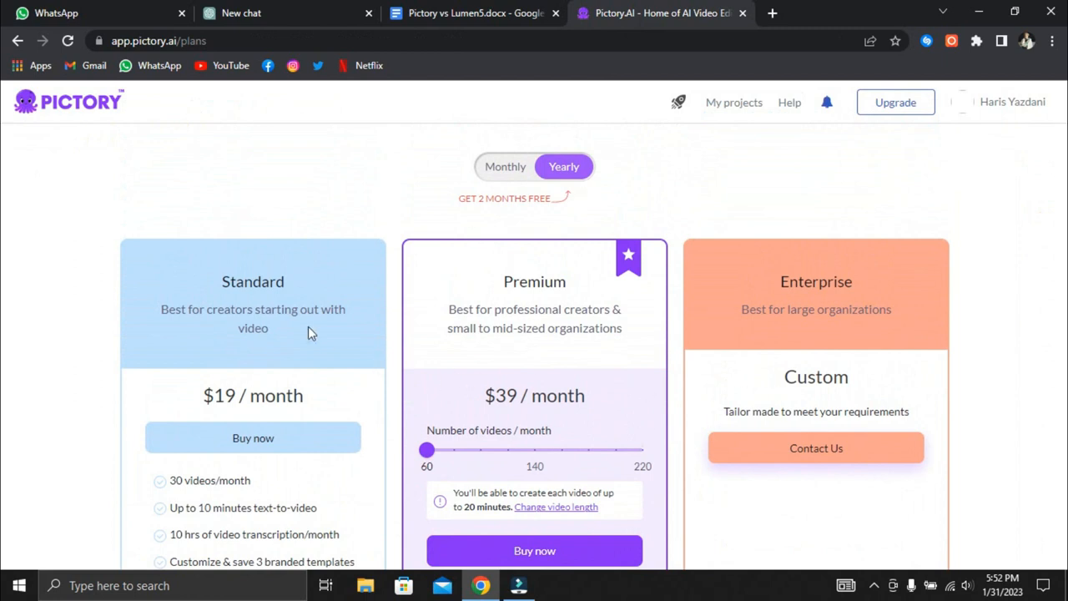
pyautogui.scroll(-3)
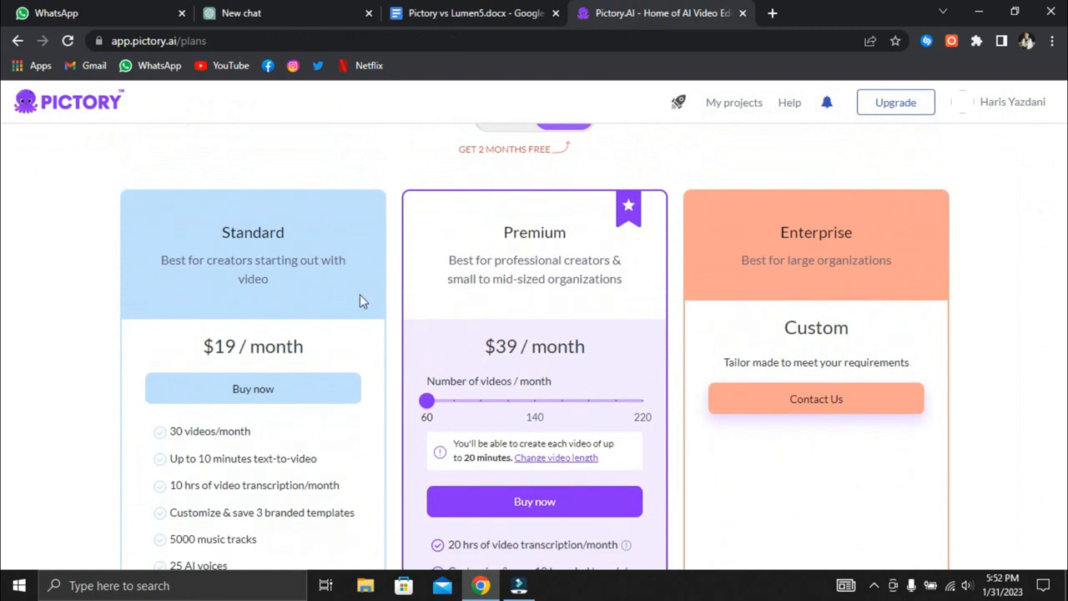
pyautogui.moveTo(471, 259)
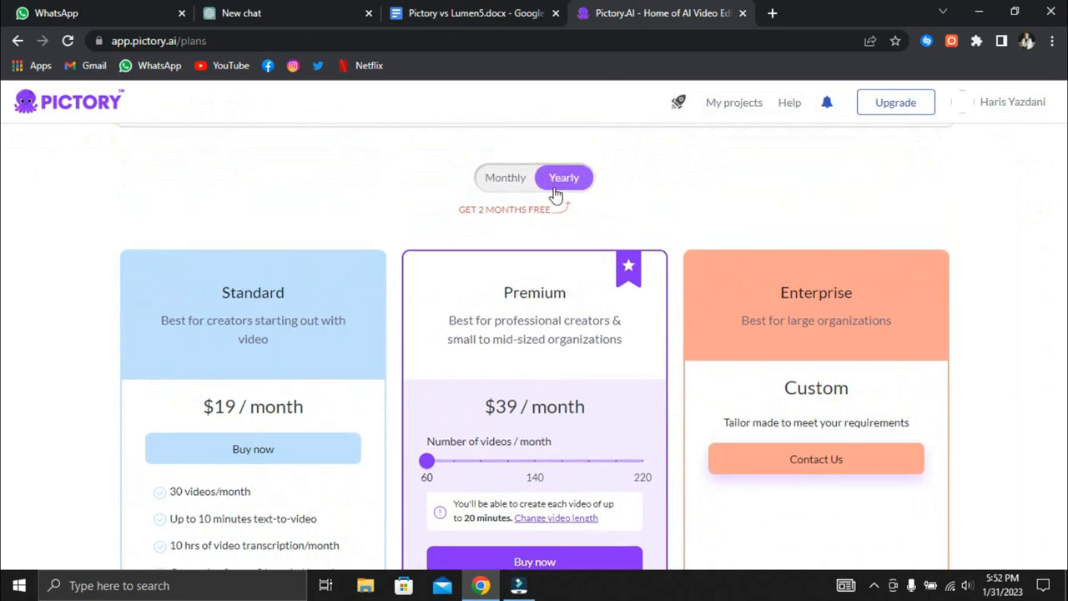
pyautogui.scroll(-3)
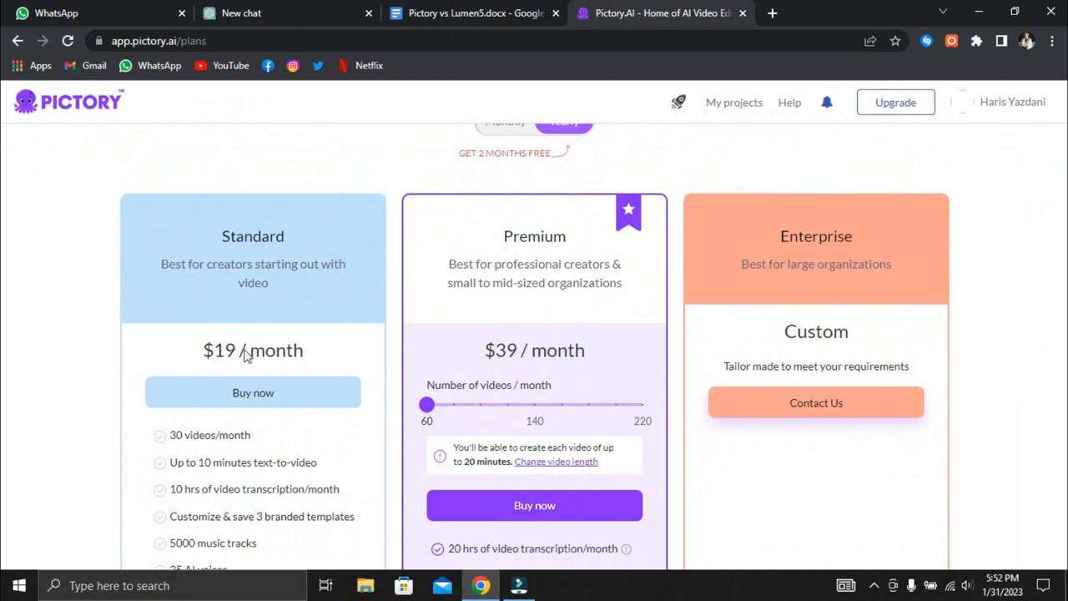
pyautogui.click(564, 137)
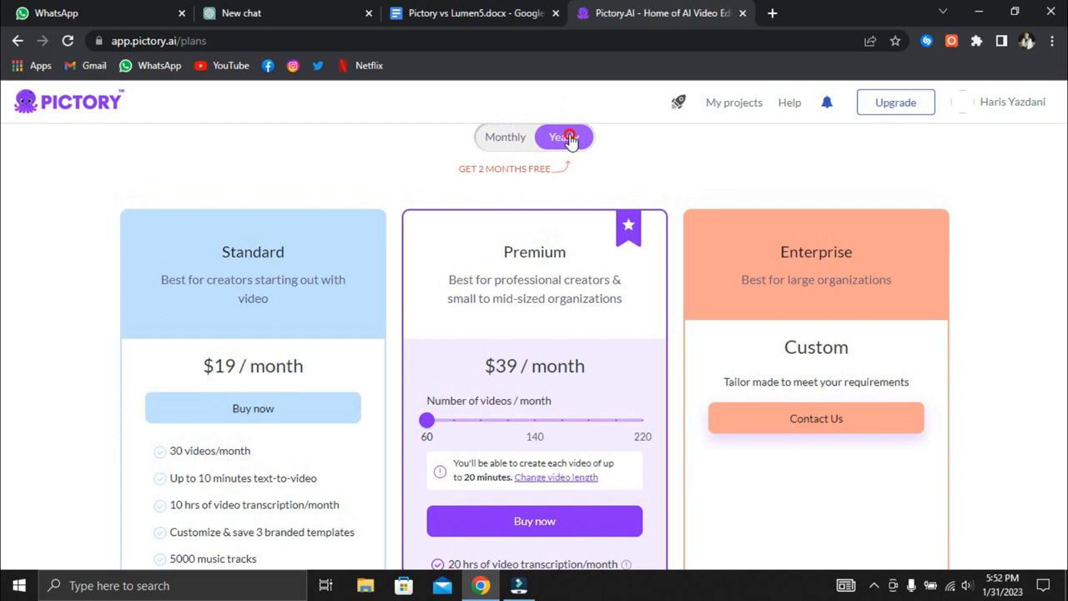
pyautogui.click(504, 137)
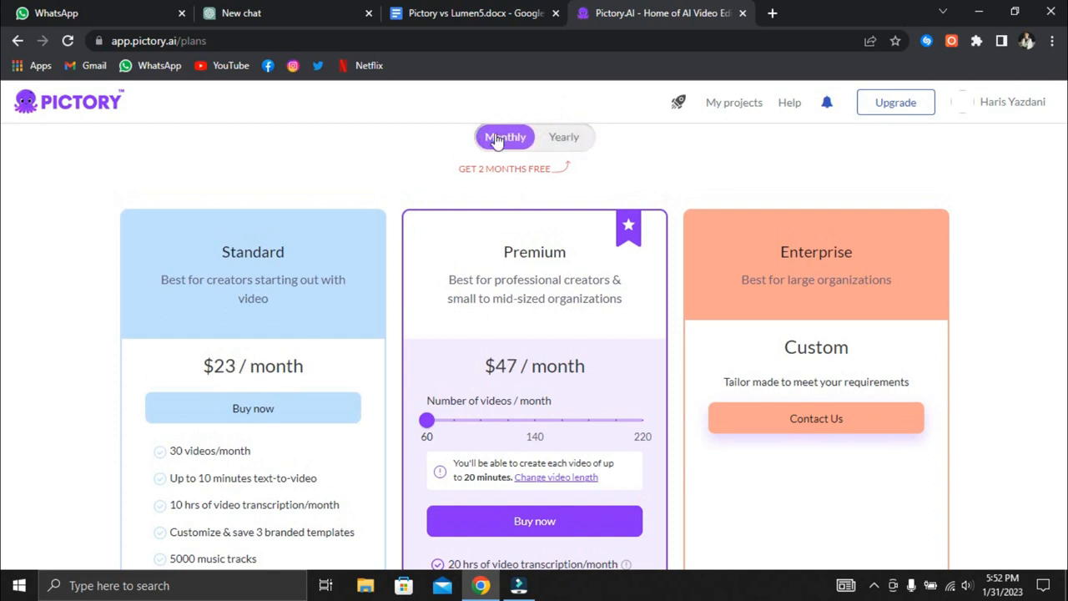
pyautogui.click(564, 137)
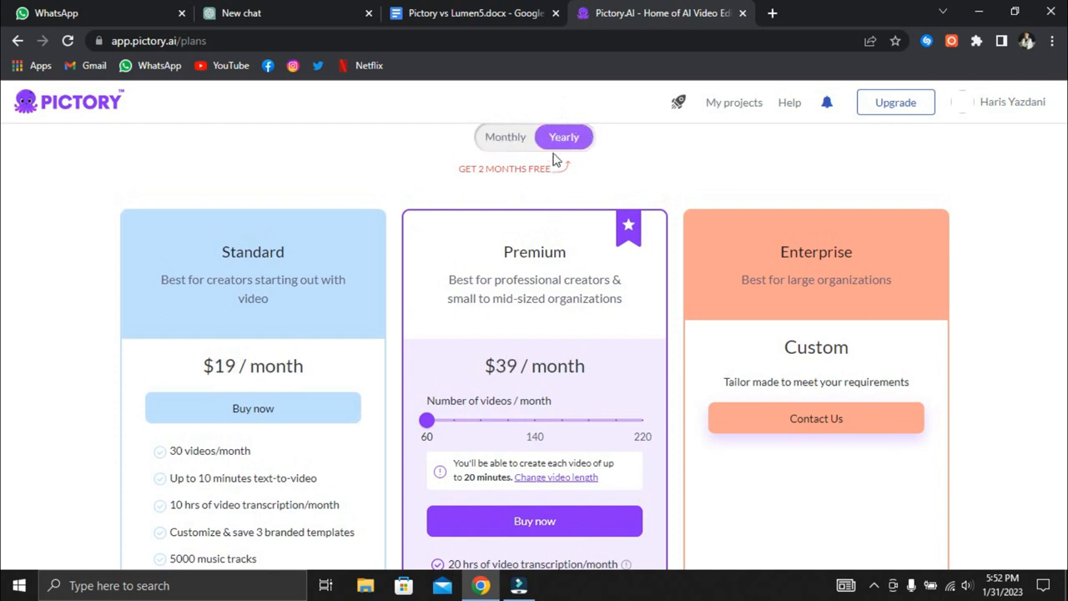
pyautogui.click(505, 136)
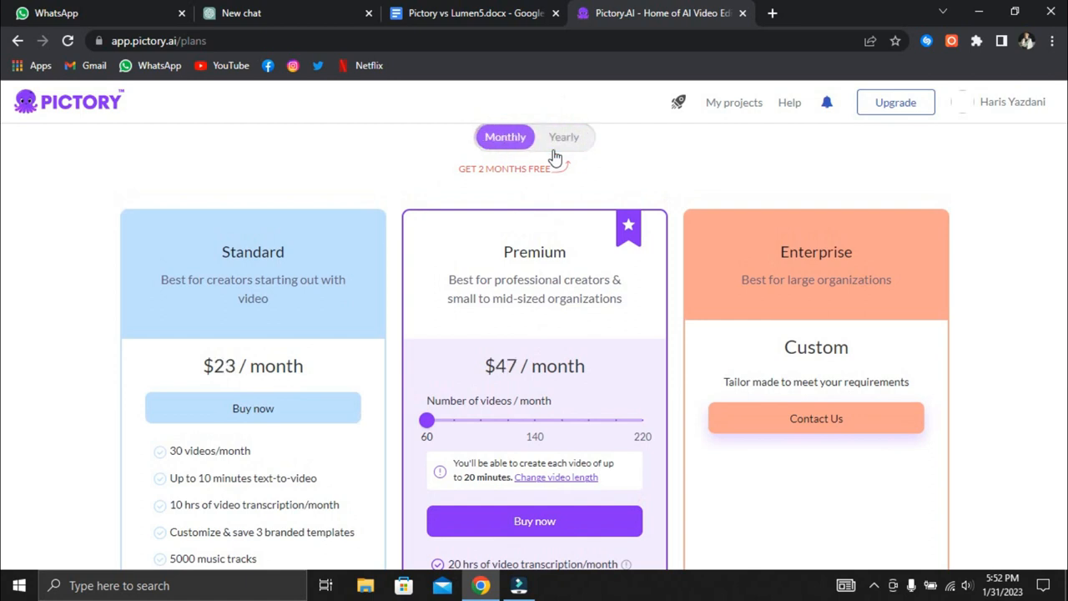
pyautogui.scroll(-3)
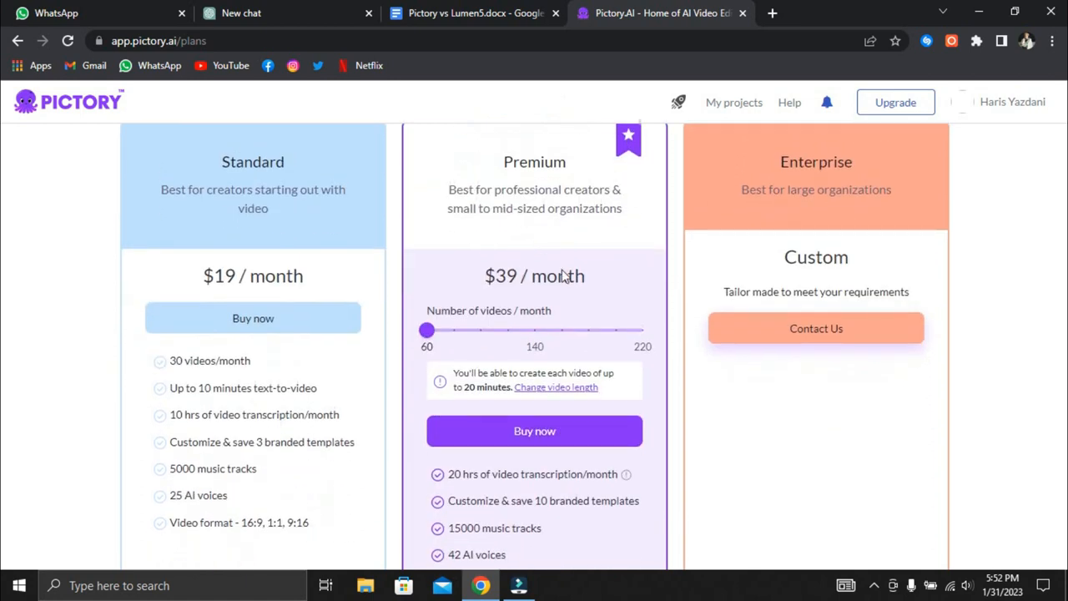
pyautogui.scroll(-3)
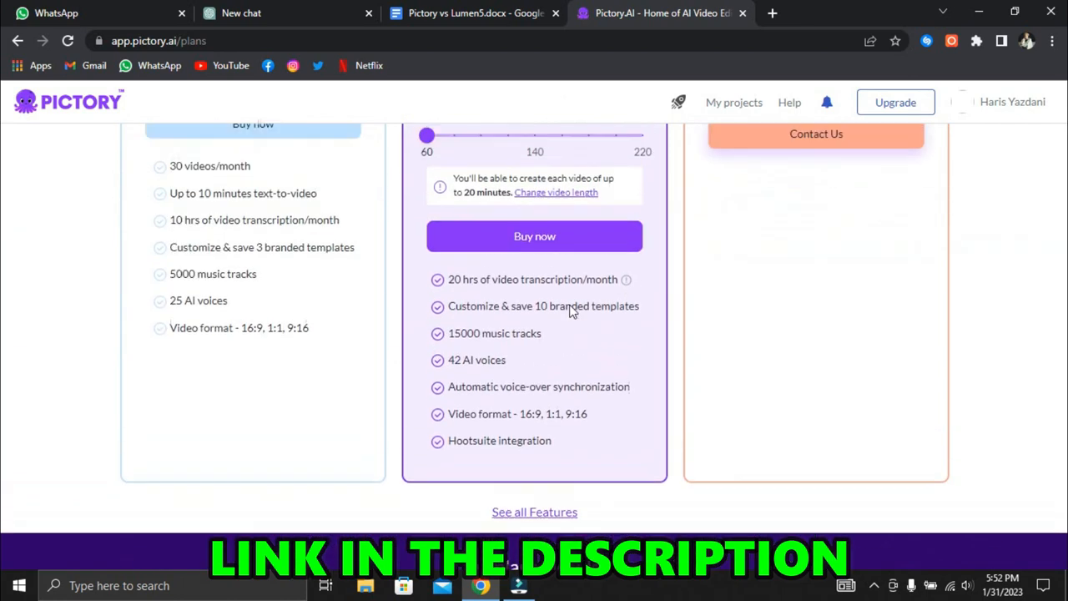